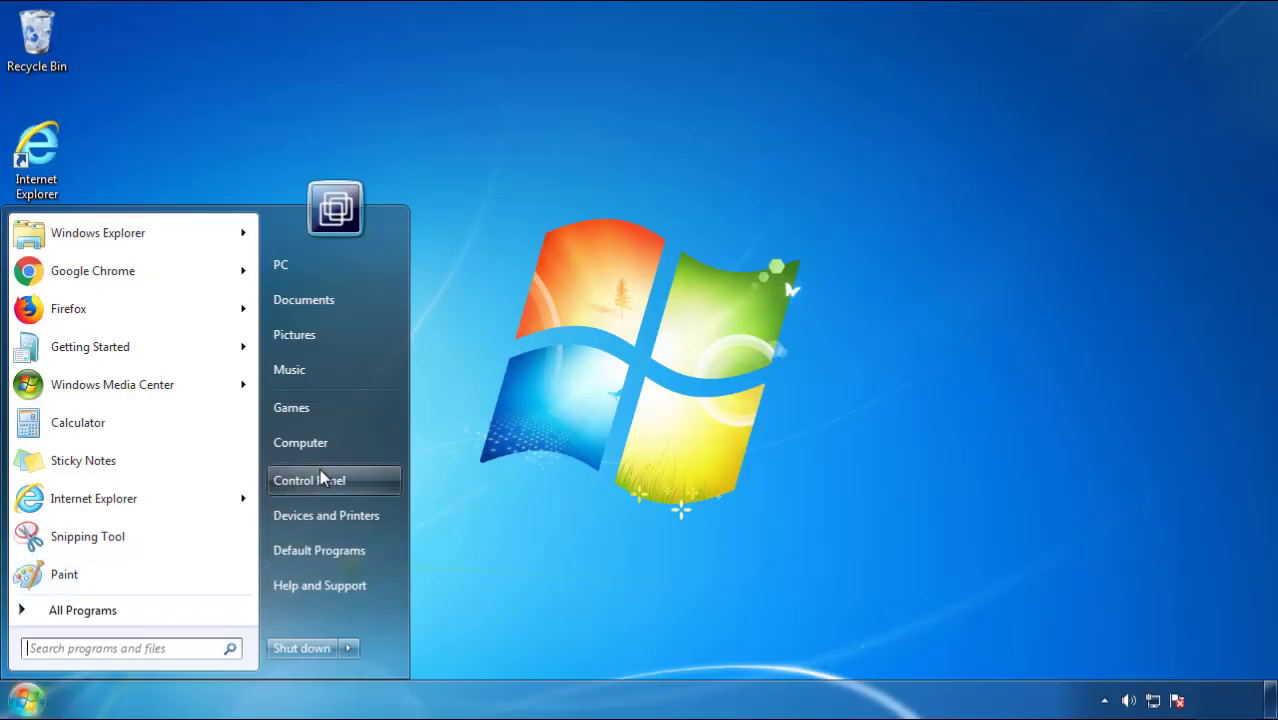
# - Show Programs and Features sorted by Installed On, newest first
pyautogui.click(308, 480)
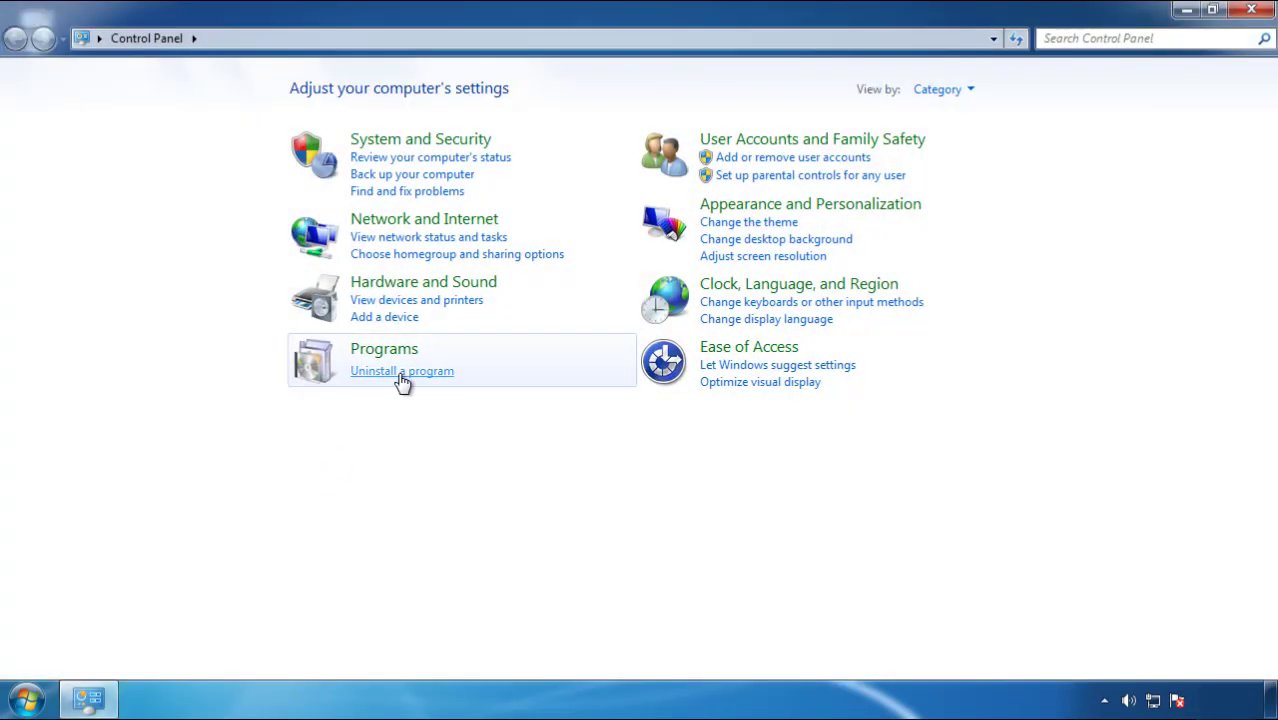
pyautogui.click(401, 371)
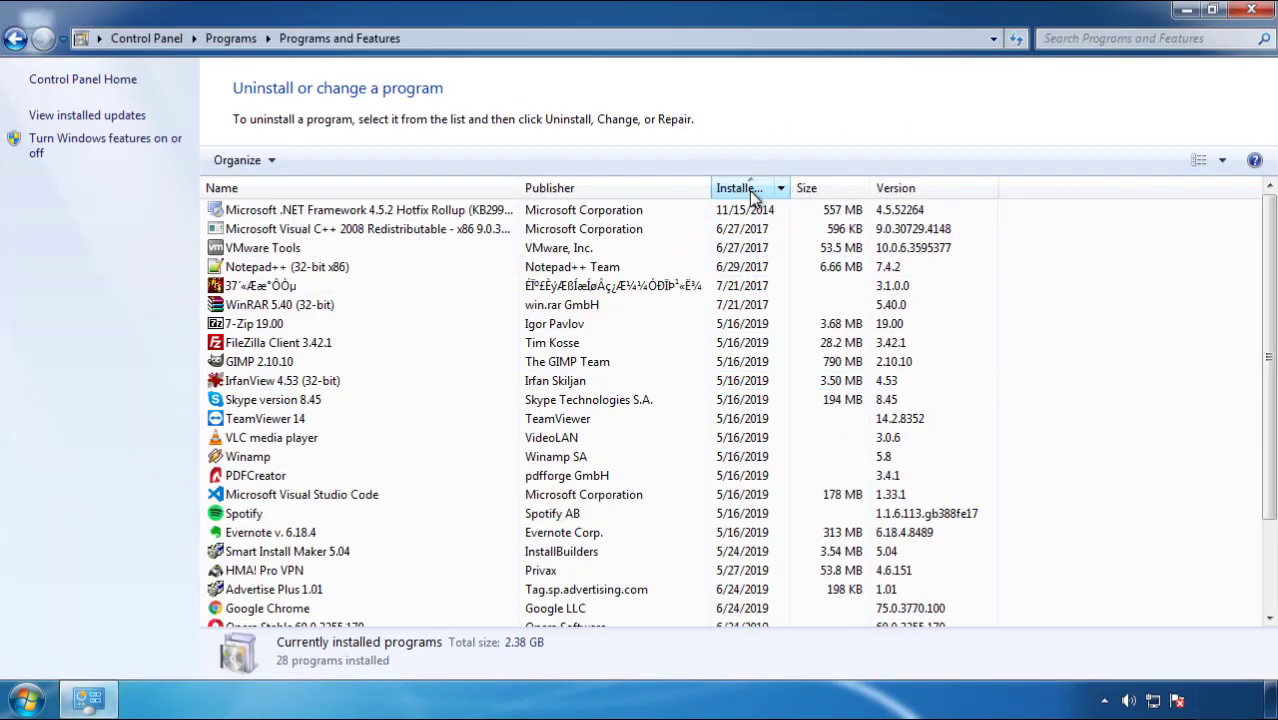
pyautogui.click(745, 188)
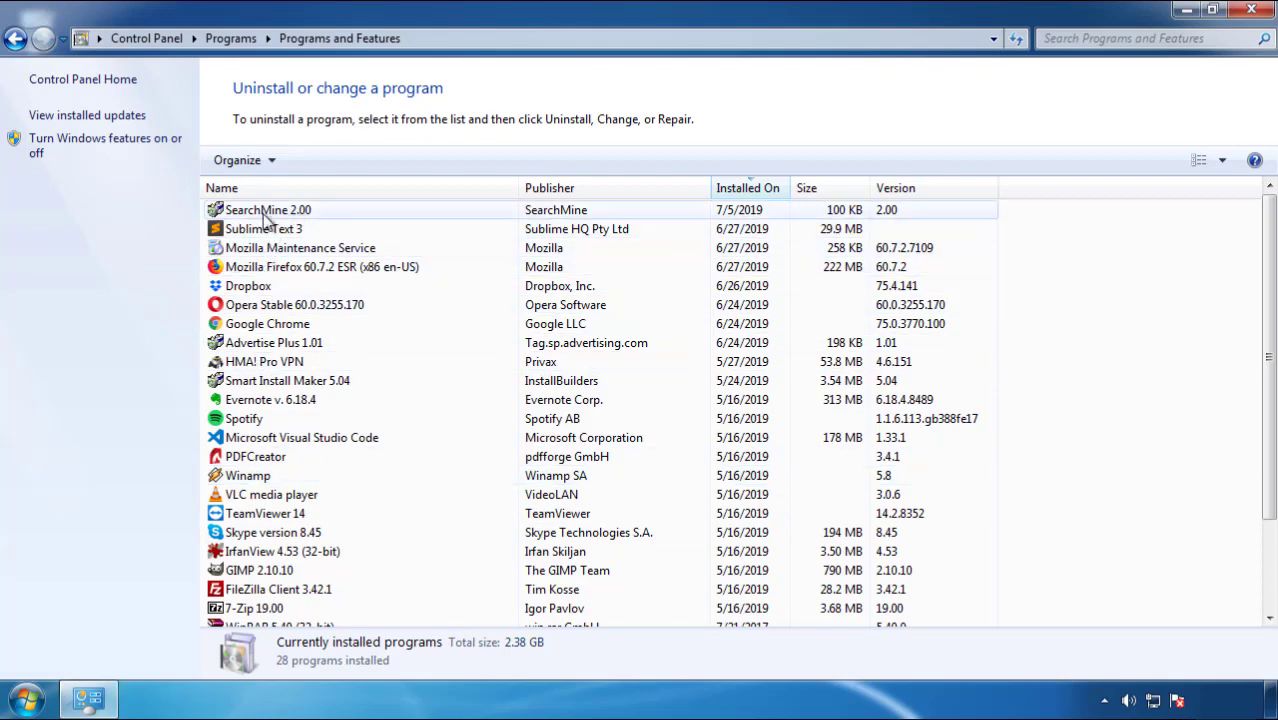
# - Uninstall SearchMine 2.00 through its wizard and close Programs and Features
pyautogui.click(317, 160)
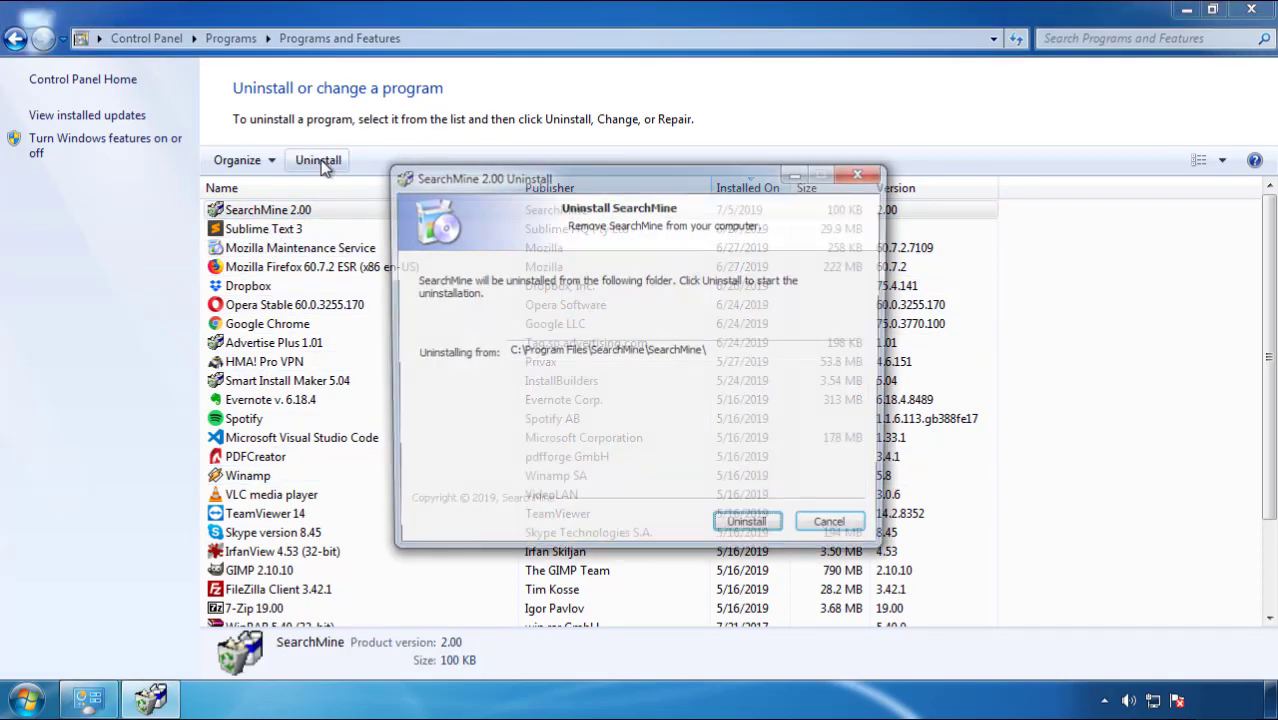
pyautogui.click(746, 521)
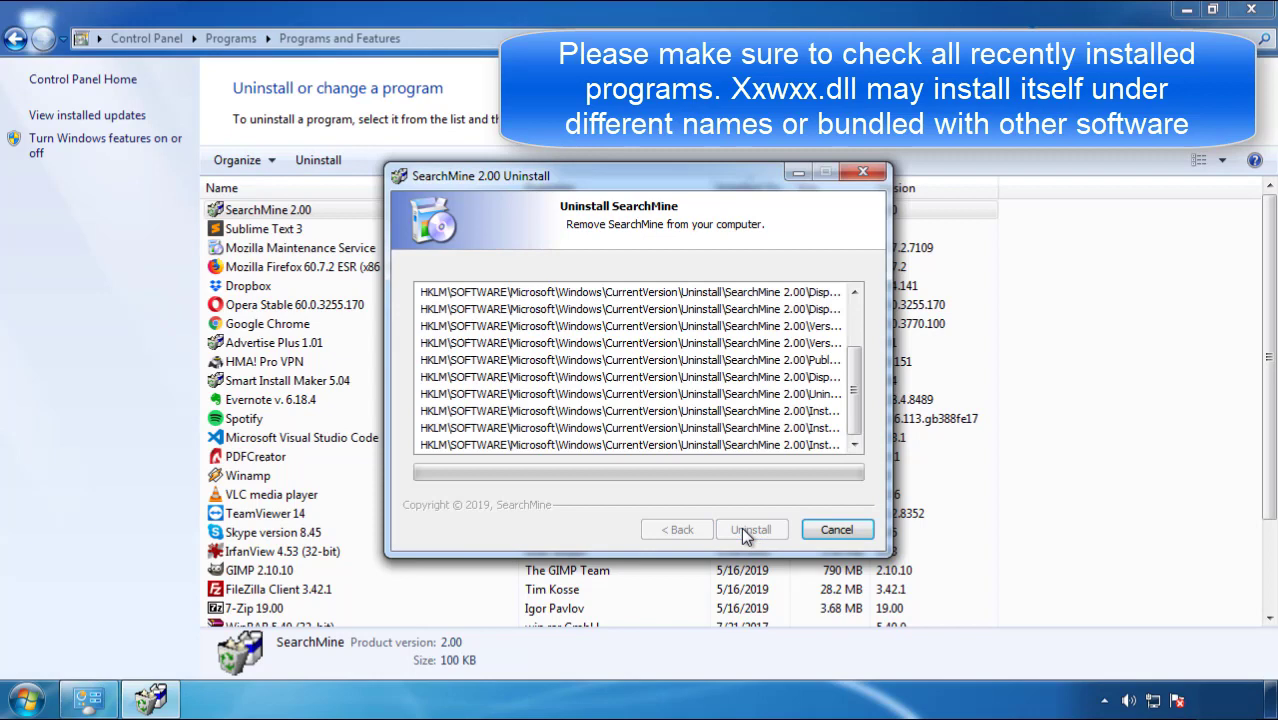
pyautogui.click(751, 529)
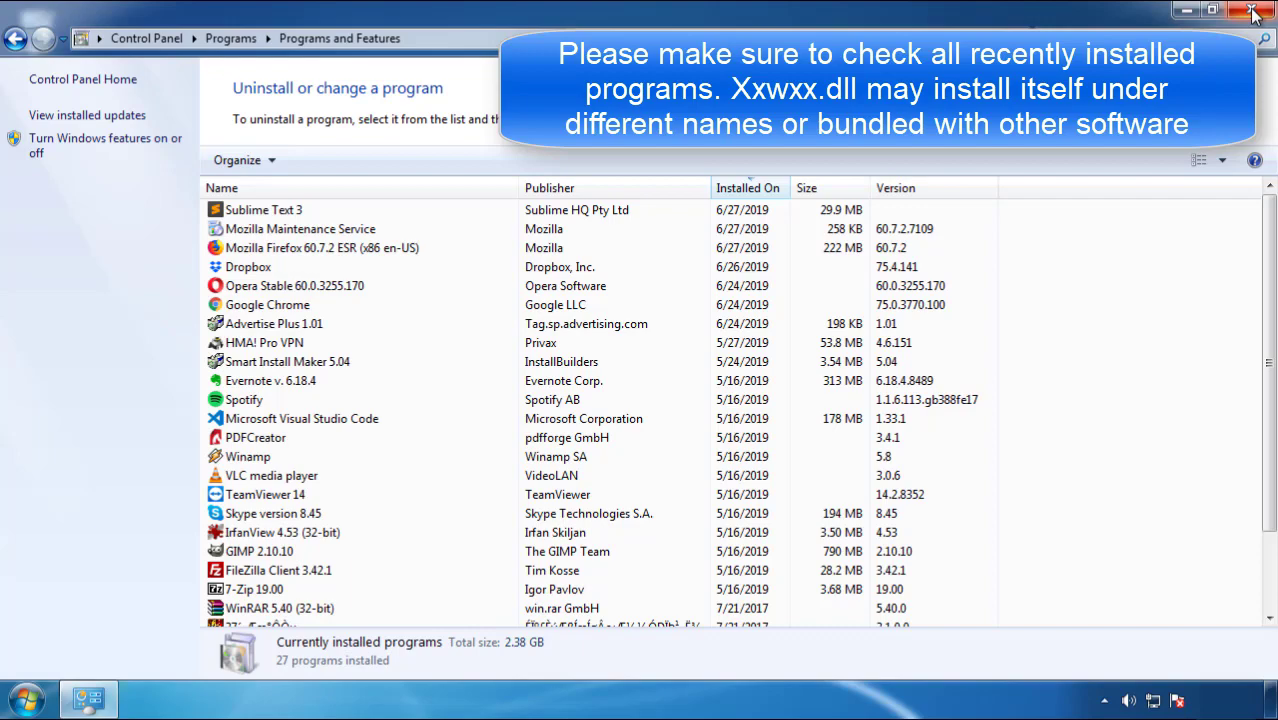
pyautogui.click(1254, 11)
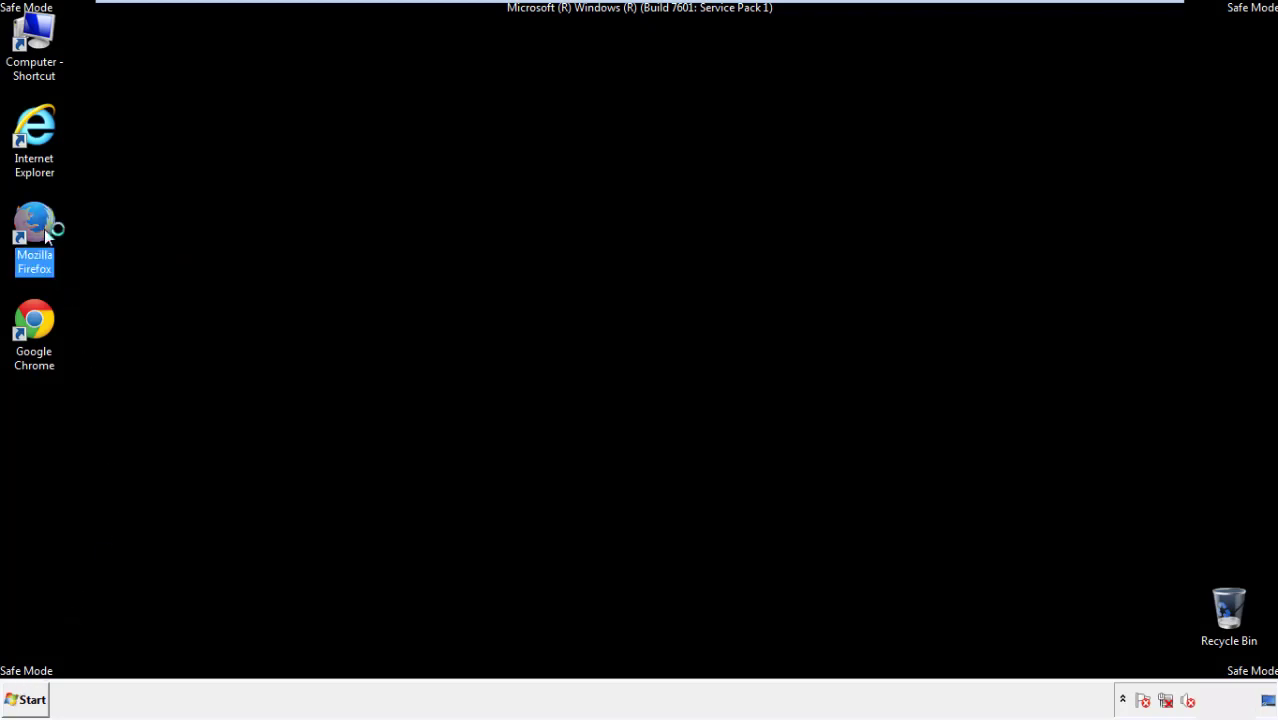
# - Launch Firefox, decline the default-browser prompt, and show the Menu Bar
pyautogui.doubleClick(34, 225)
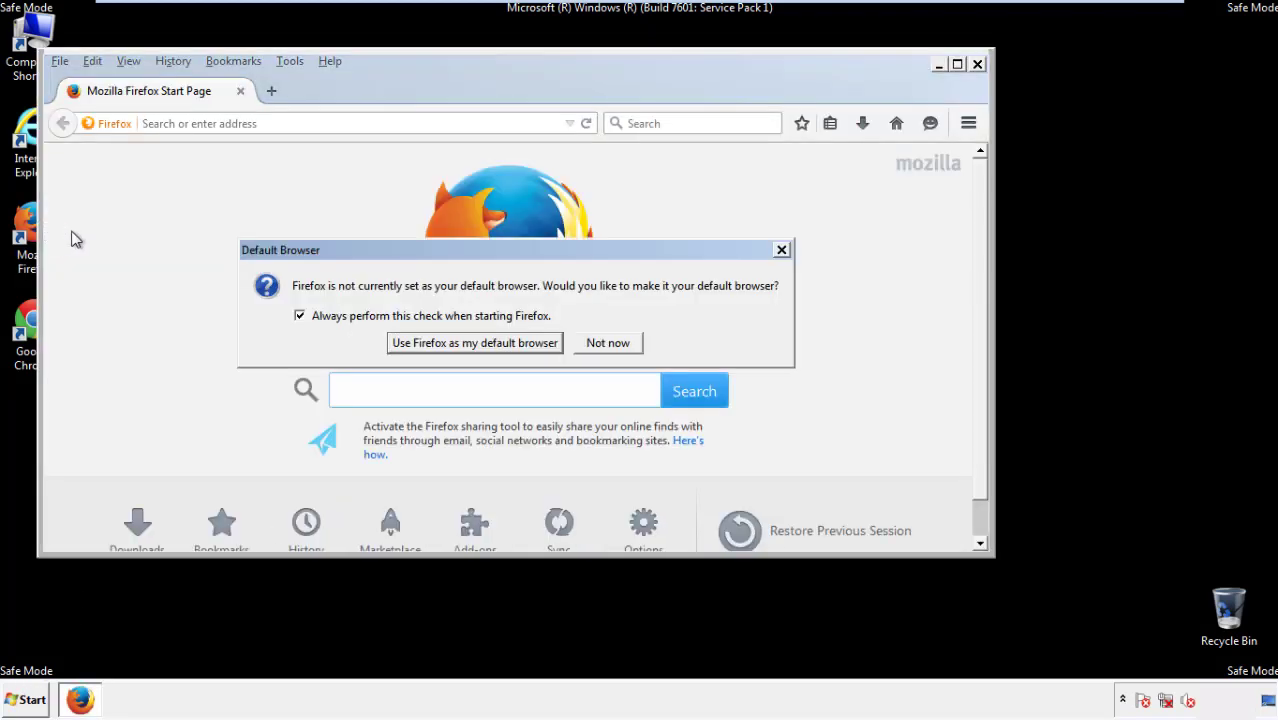
pyautogui.click(607, 342)
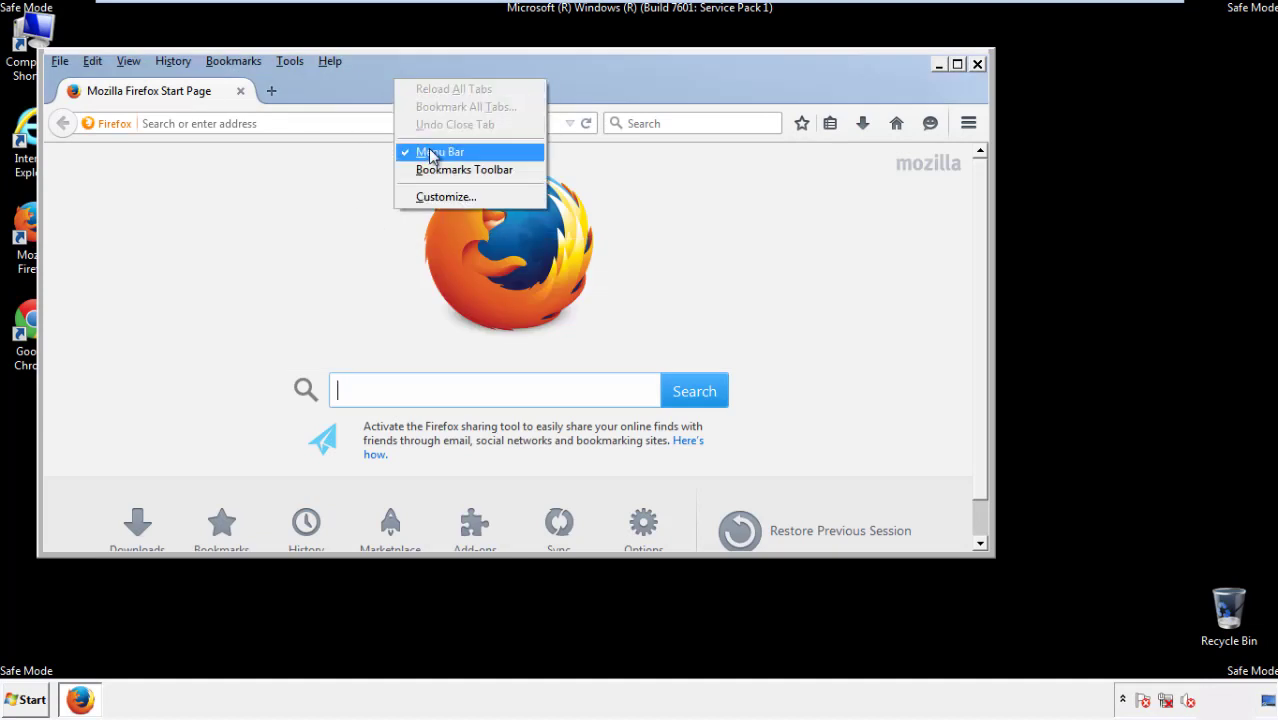
pyautogui.click(440, 151)
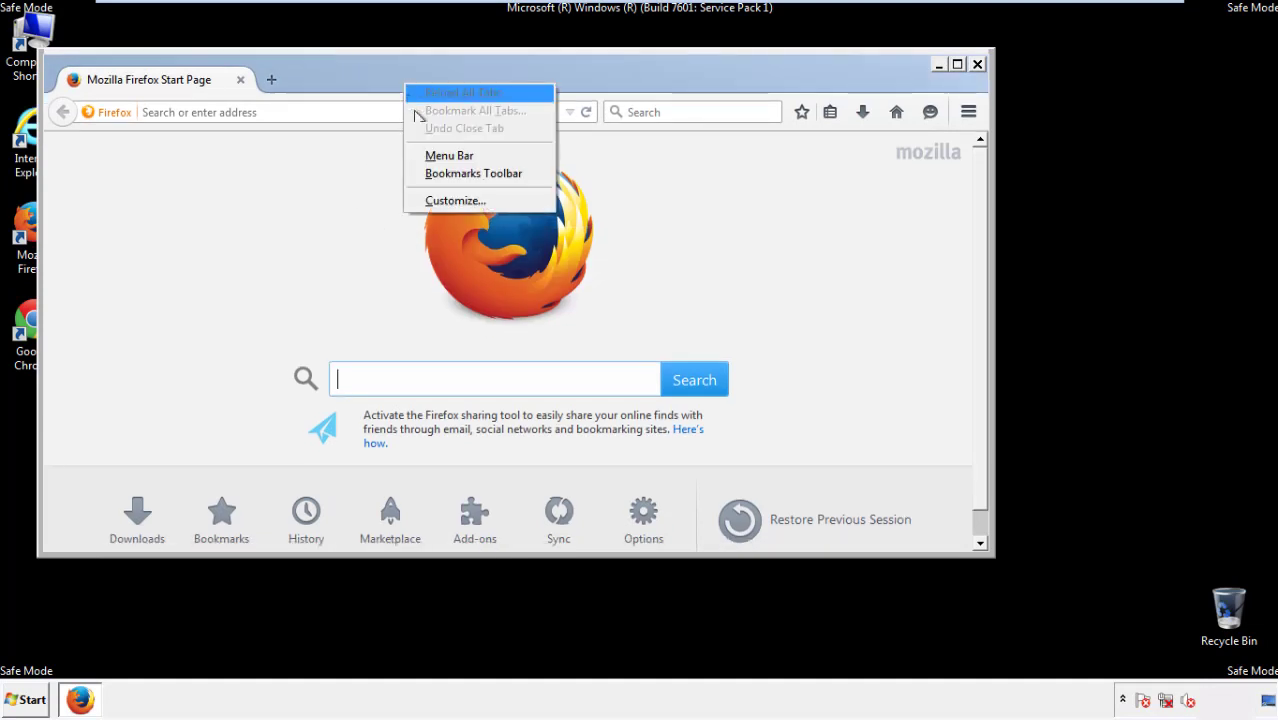
pyautogui.click(448, 155)
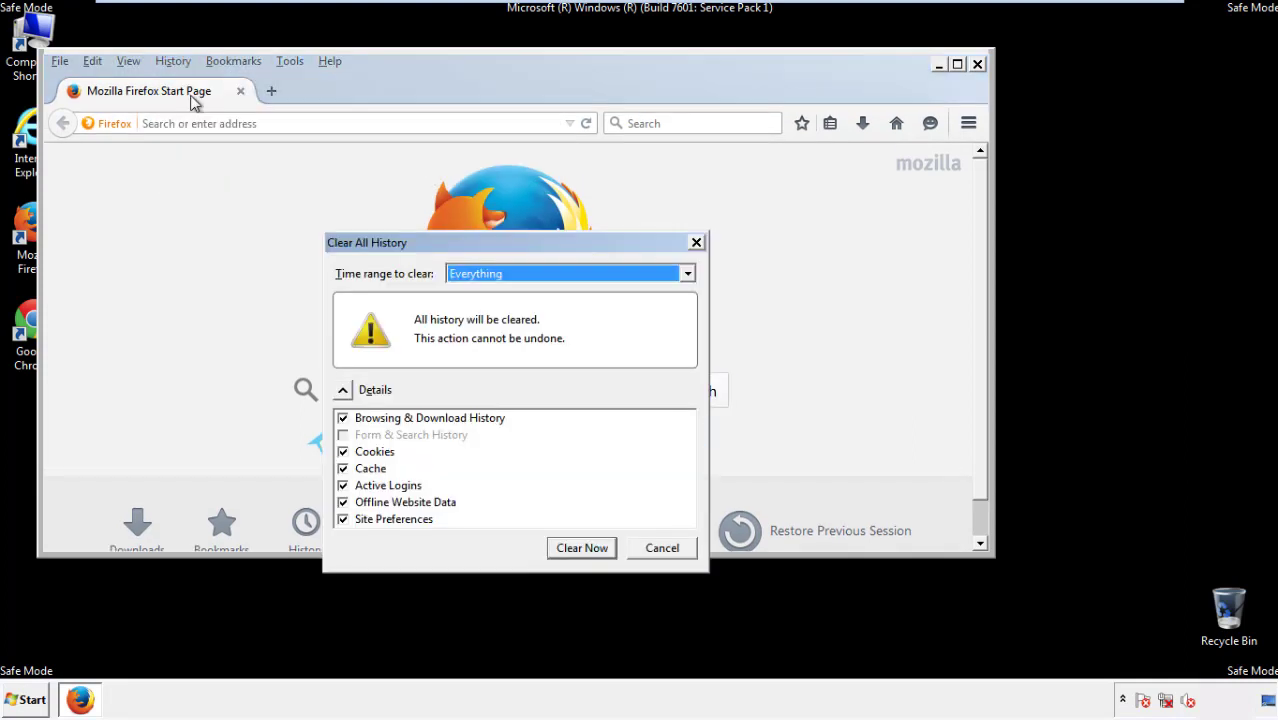
# - Clear all Firefox history for Everything with Site Preferences included
pyautogui.click(685, 273)
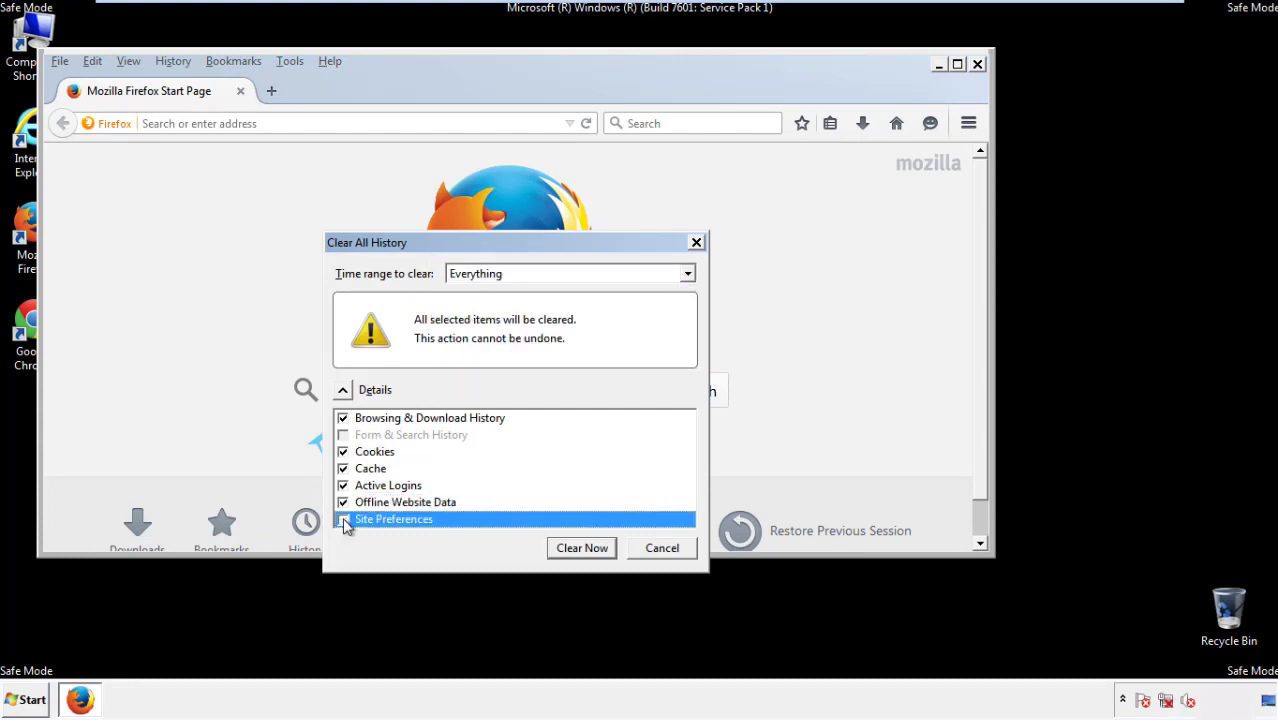
pyautogui.click(343, 519)
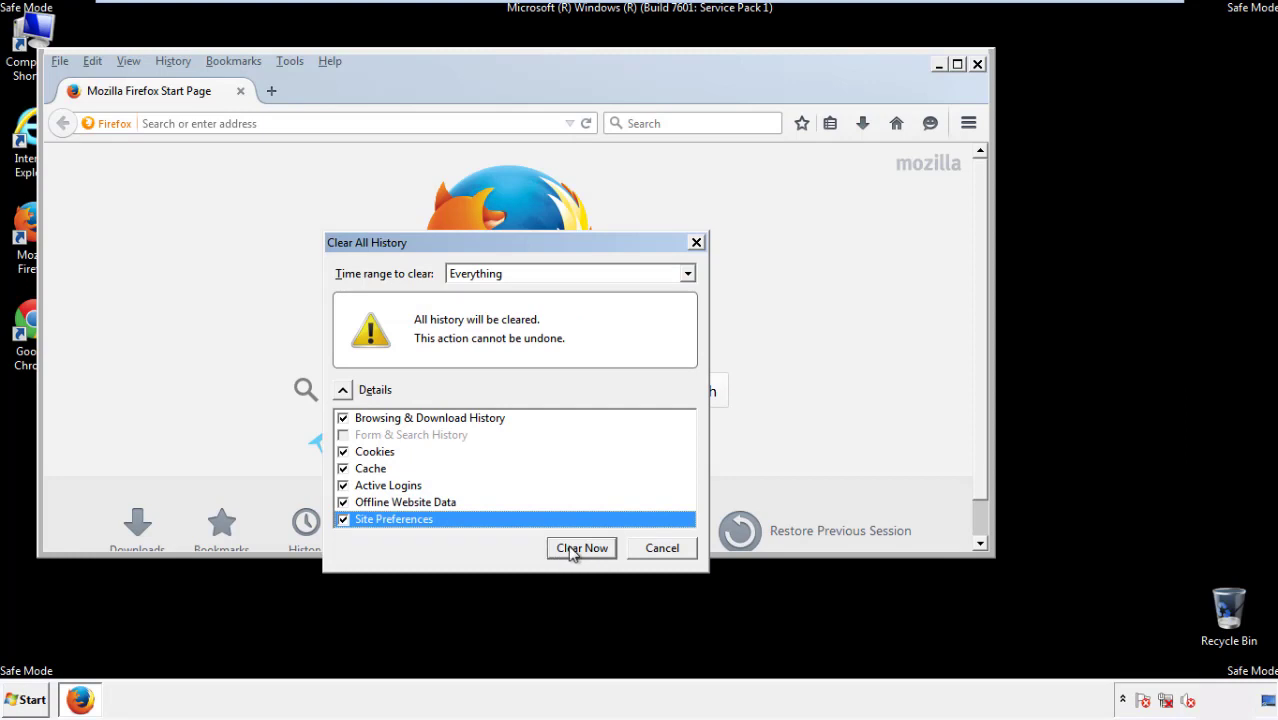
pyautogui.click(581, 548)
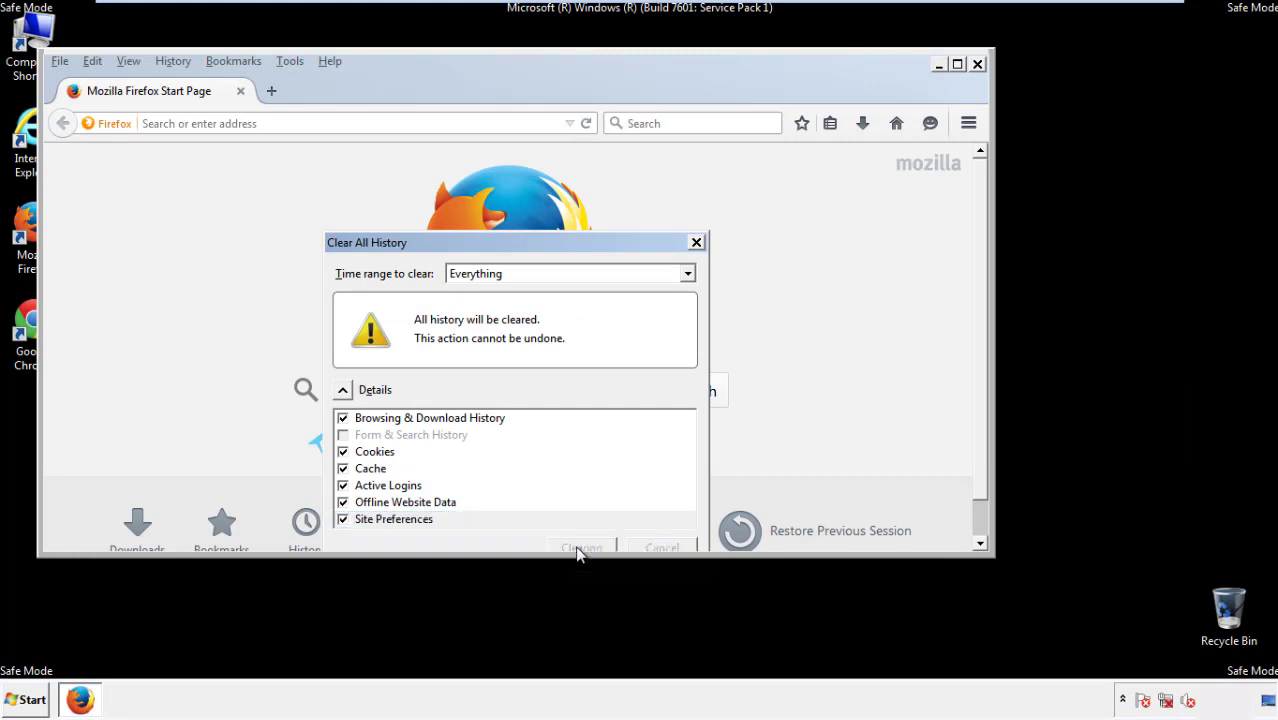
pyautogui.click(580, 547)
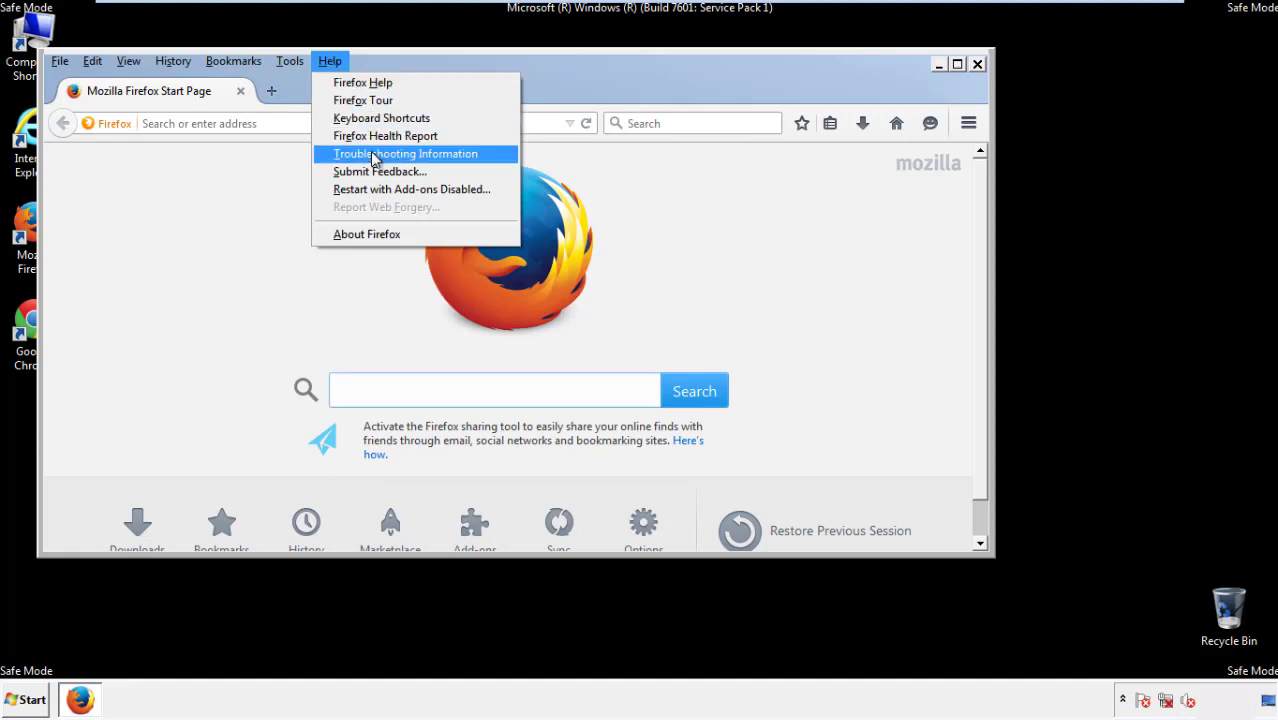
# - Refresh Firefox to defaults via Troubleshooting Information, finish the import, and dismiss the prompts
pyautogui.click(405, 153)
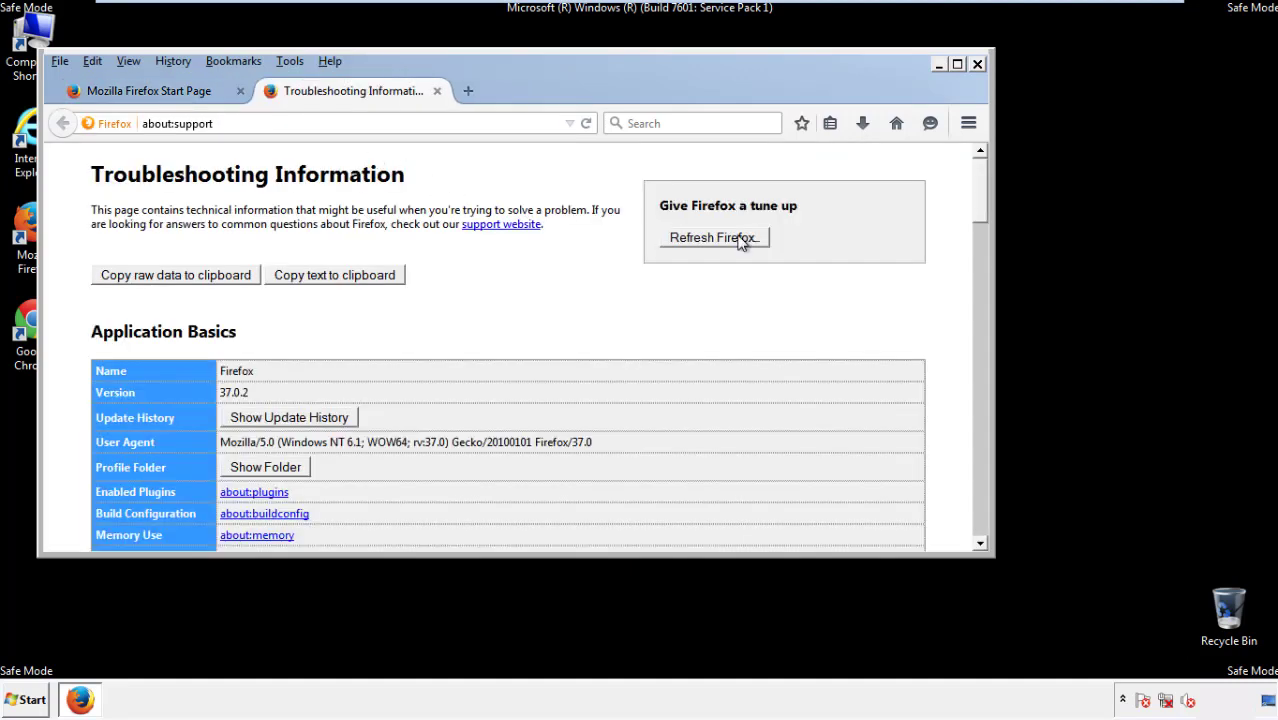
pyautogui.click(713, 237)
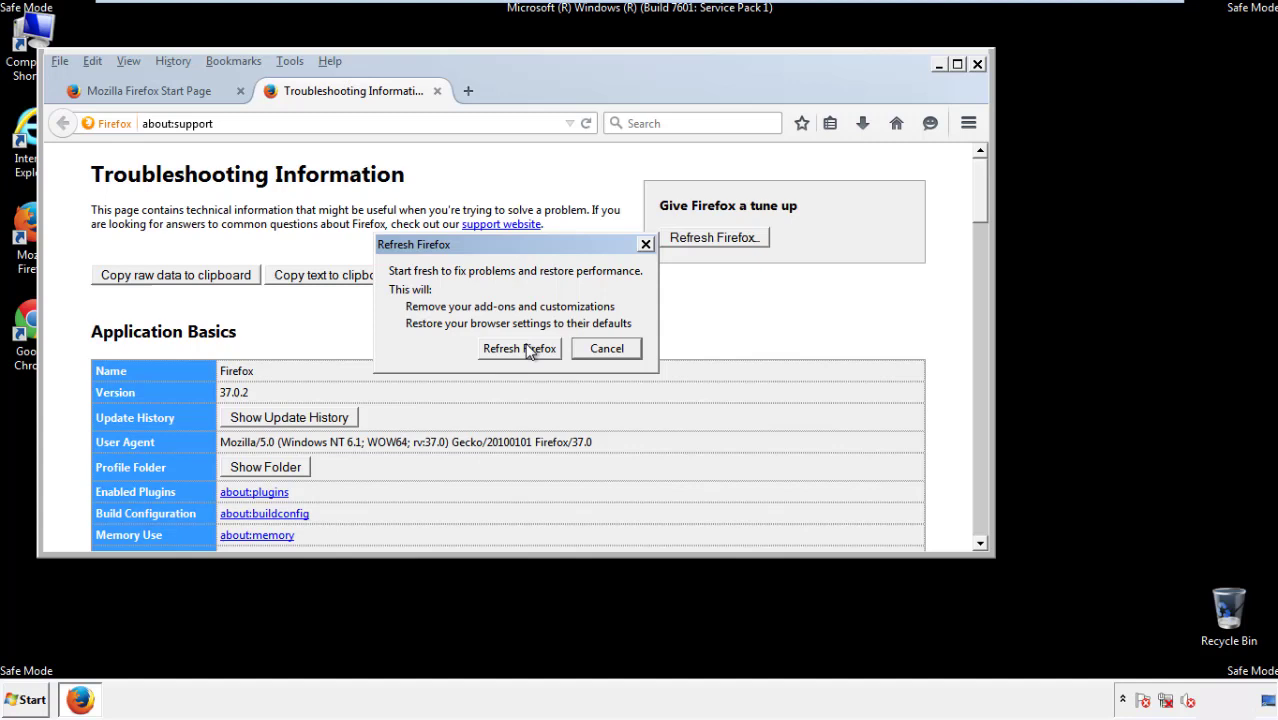
pyautogui.click(519, 348)
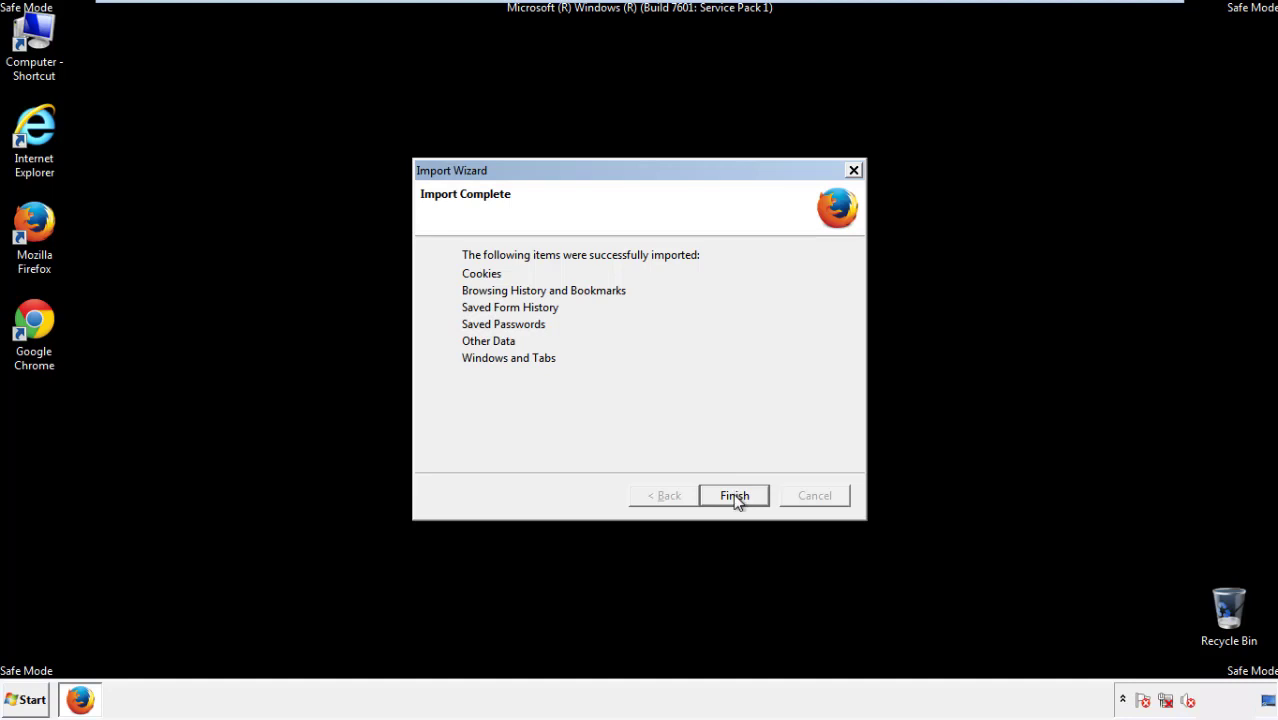
pyautogui.click(734, 495)
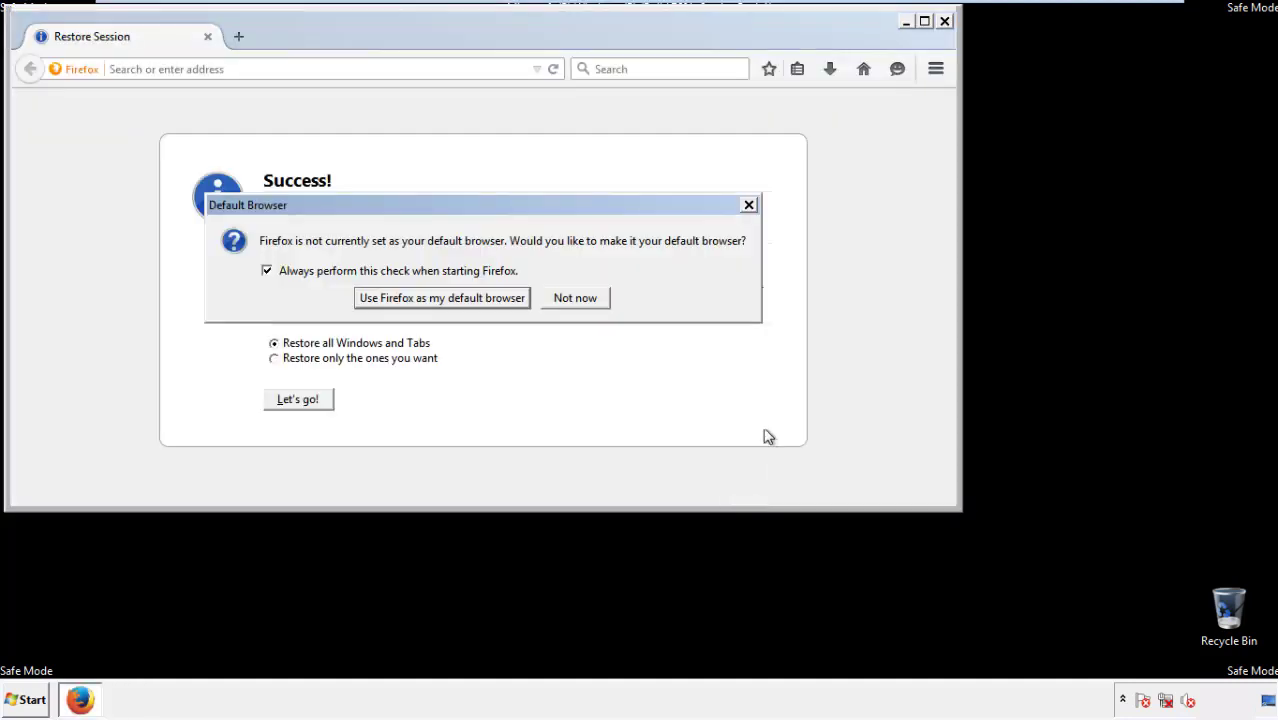
pyautogui.click(574, 297)
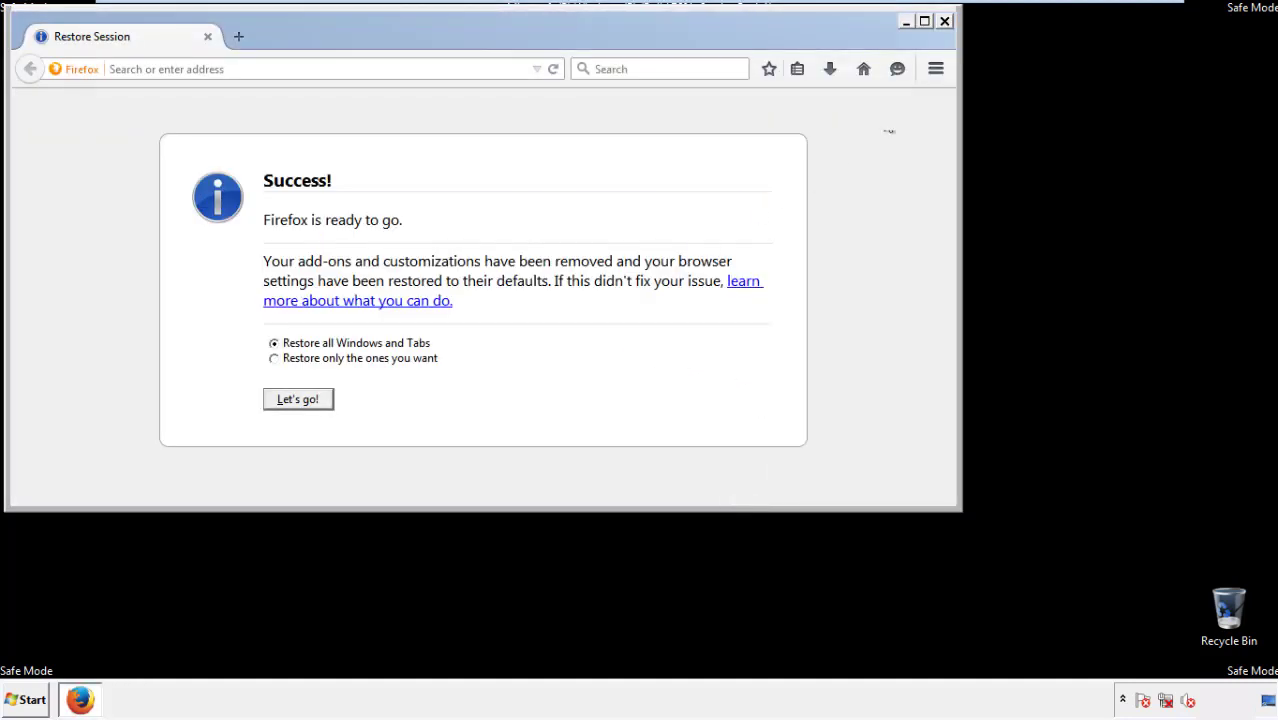
pyautogui.click(943, 20)
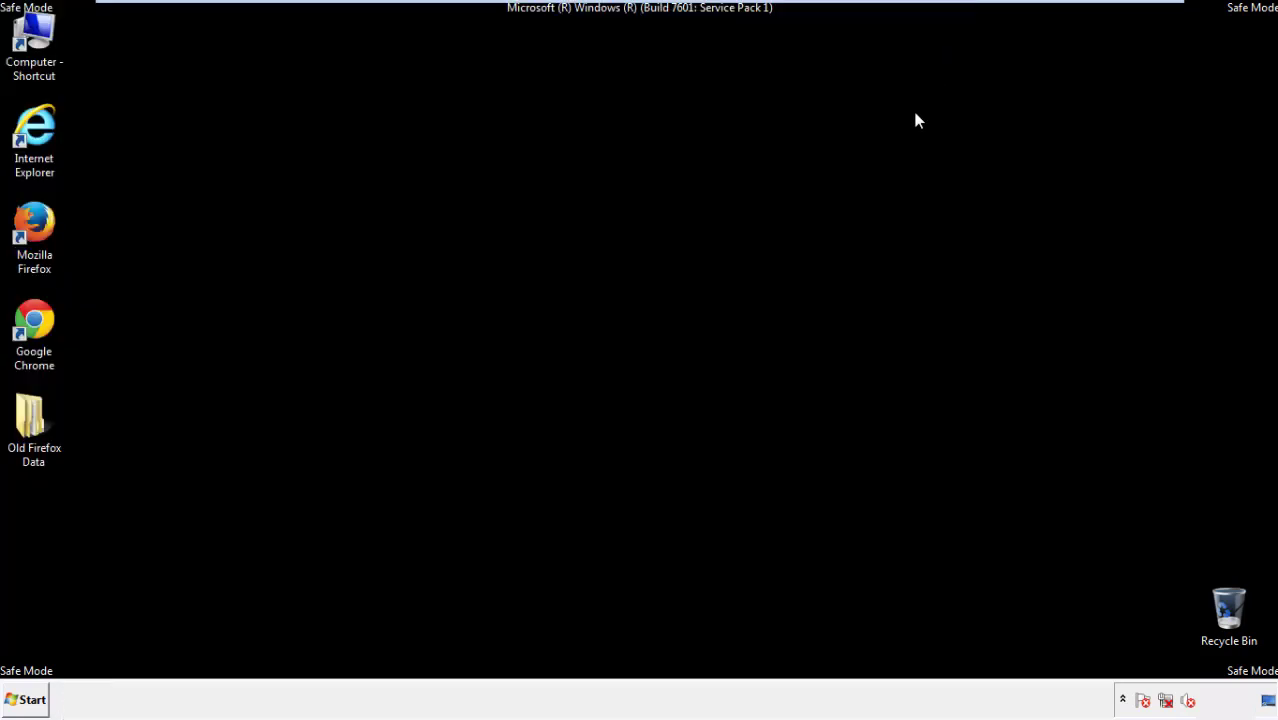
# - Launch Google Chrome from its desktop shortcut
pyautogui.click(34, 330)
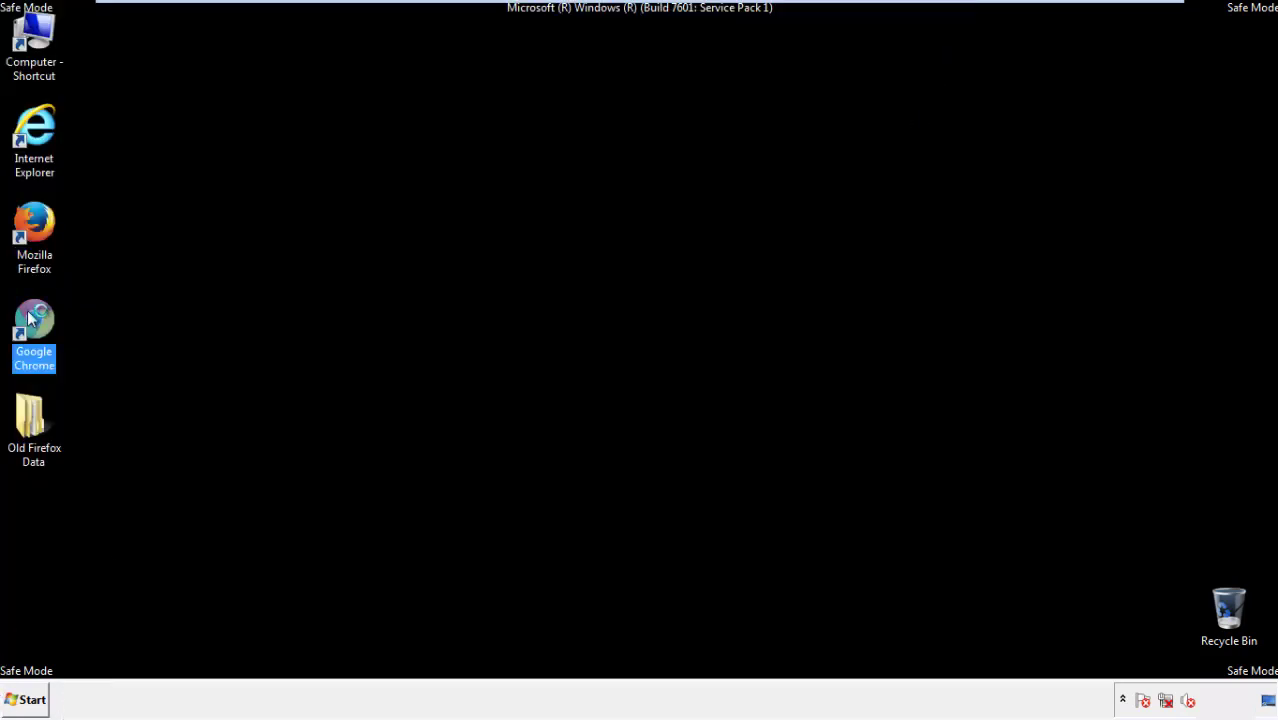
pyautogui.doubleClick(34, 333)
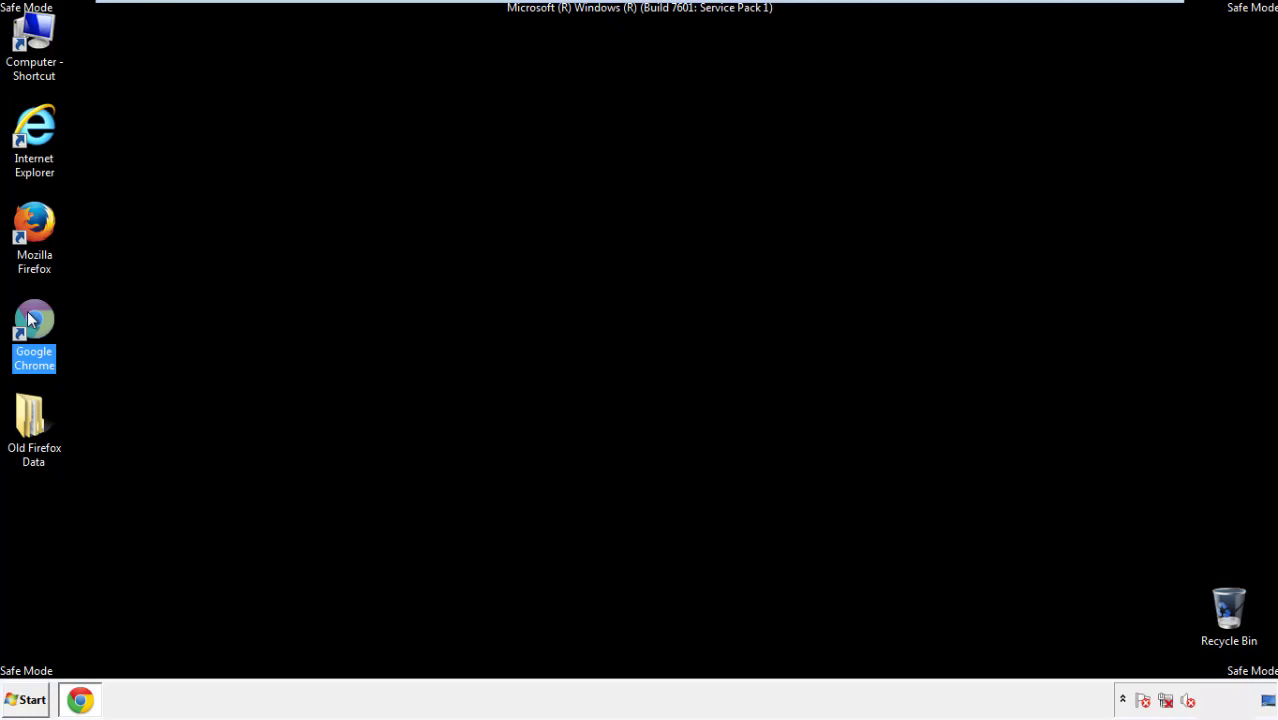
pyautogui.doubleClick(34, 330)
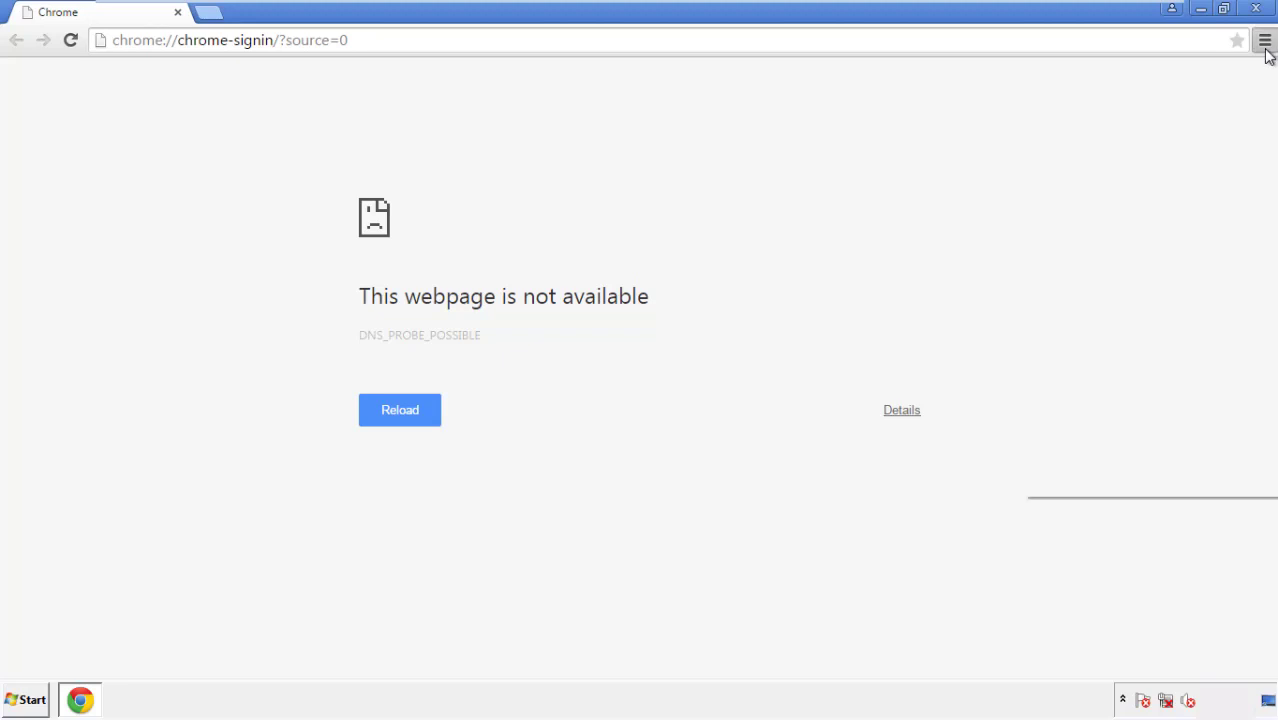
# - Reach Chrome's Clear browsing data dialog through Settings and History
pyautogui.click(1264, 40)
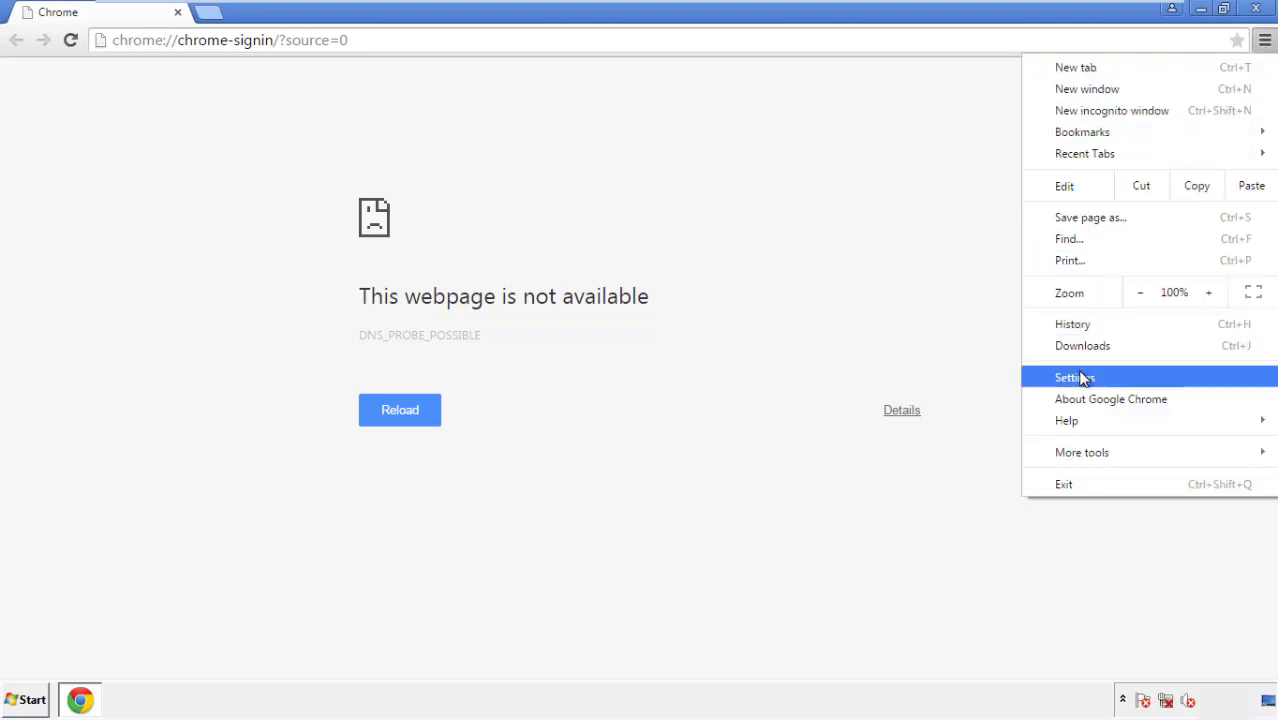
pyautogui.click(1075, 377)
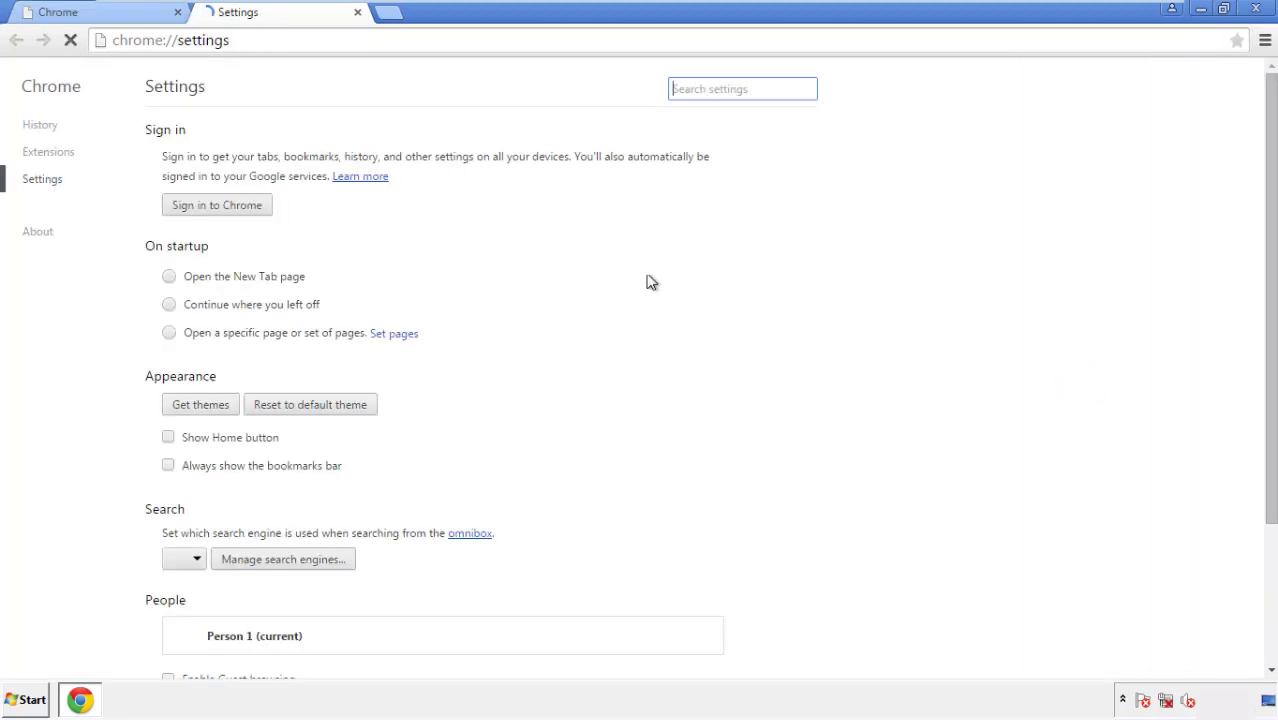
pyautogui.click(40, 124)
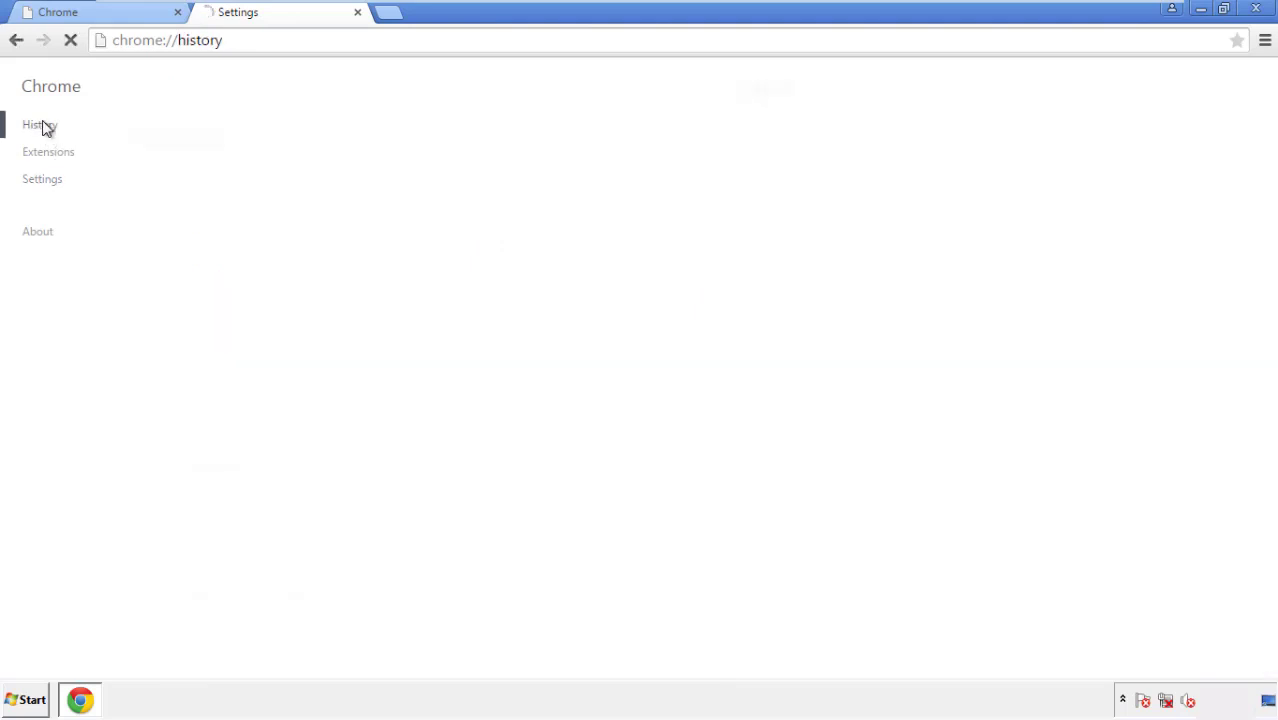
pyautogui.click(40, 124)
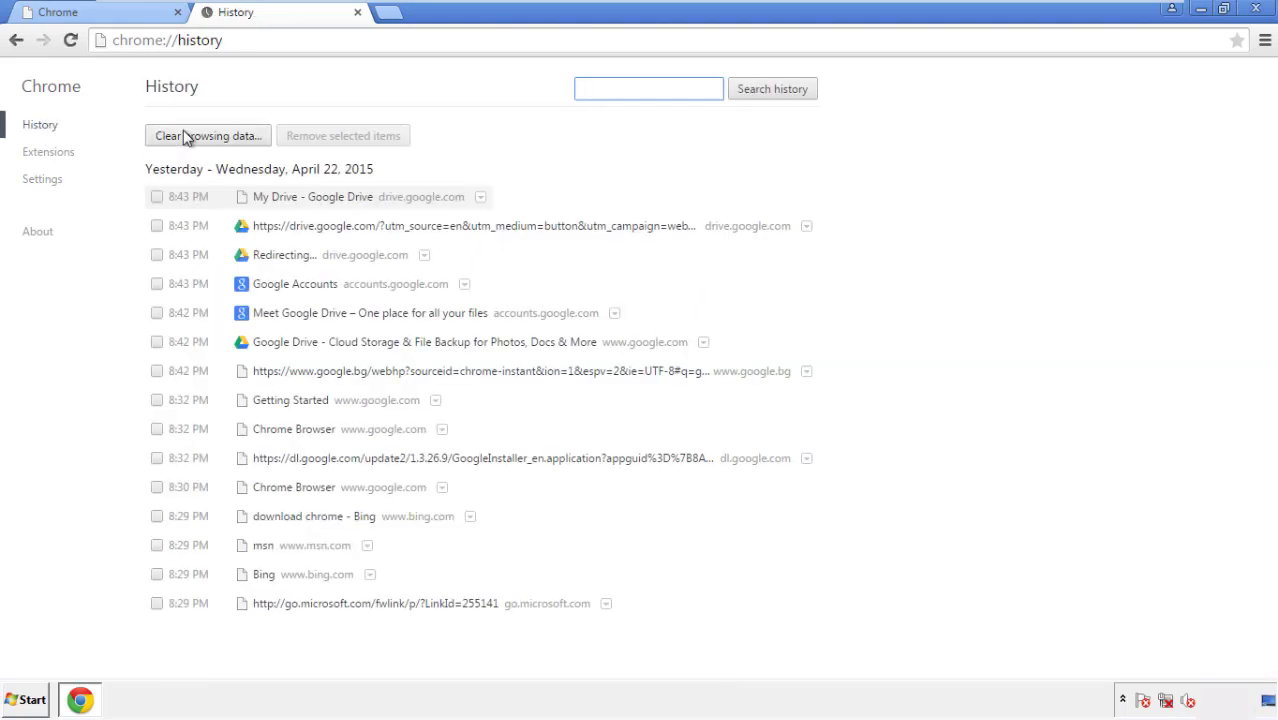
pyautogui.click(207, 135)
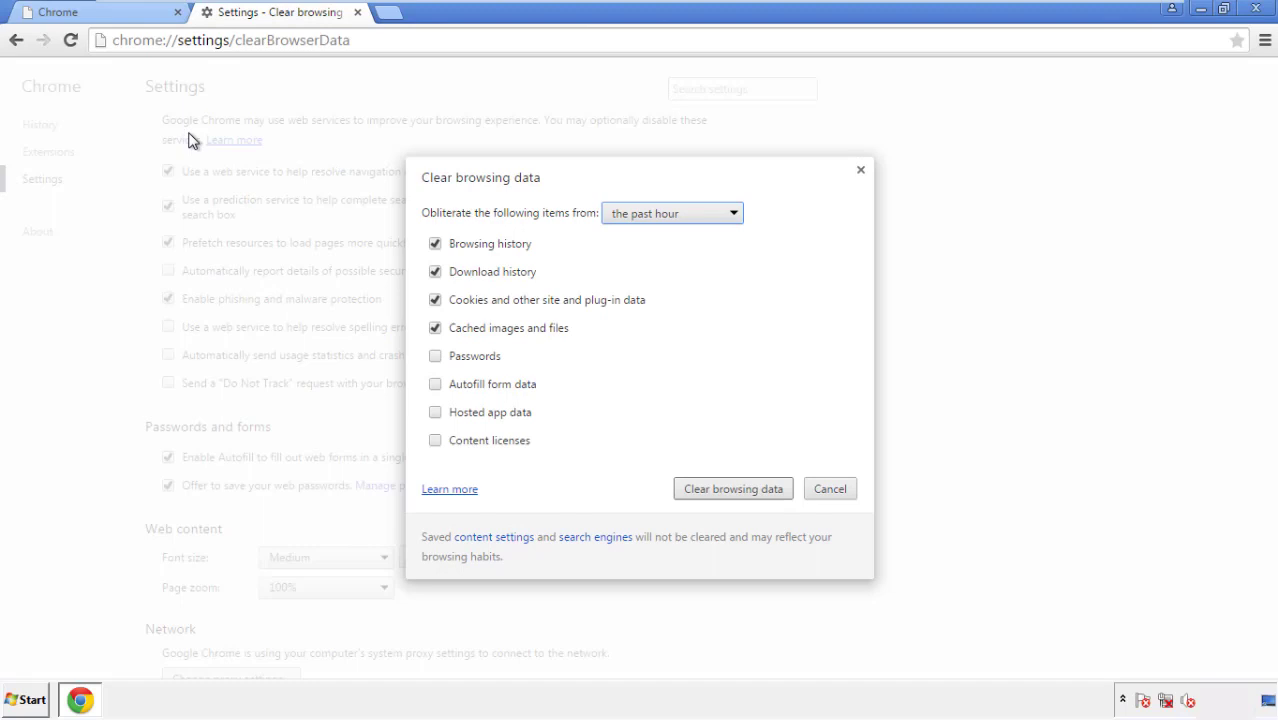
pyautogui.moveTo(642, 216)
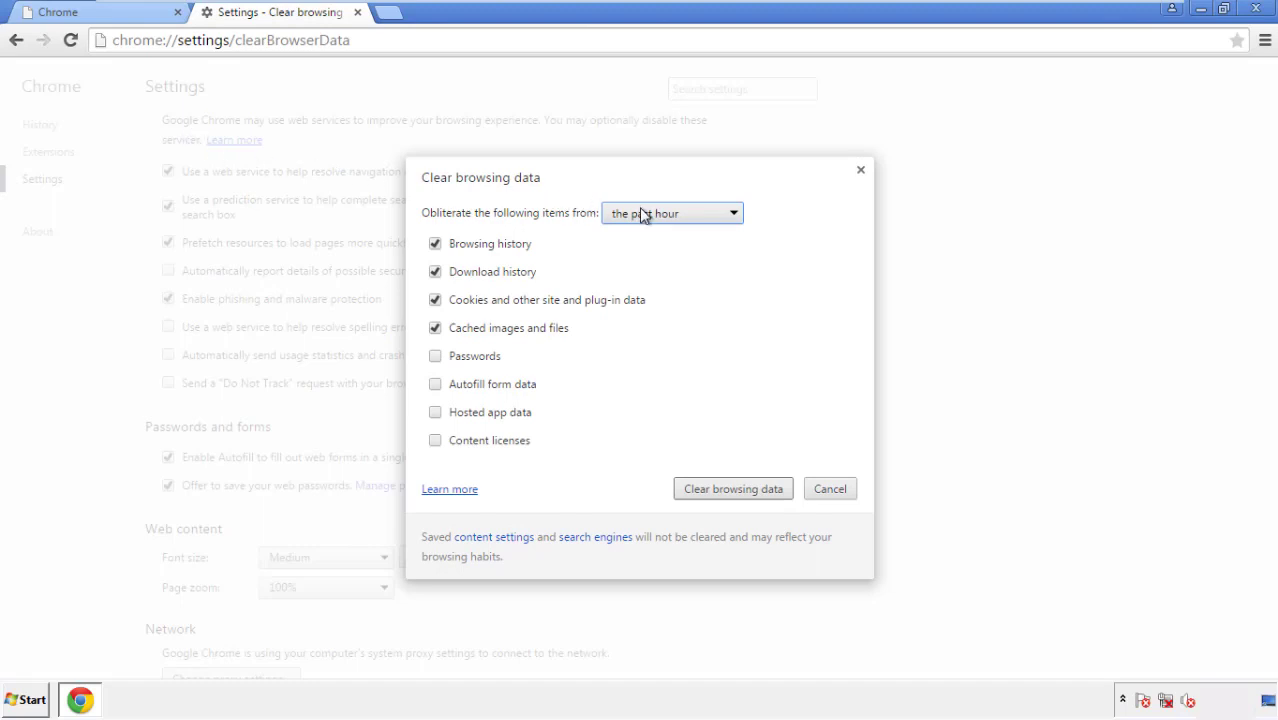
# - Clear browsing data from the beginning of time, including content licenses
pyautogui.click(672, 212)
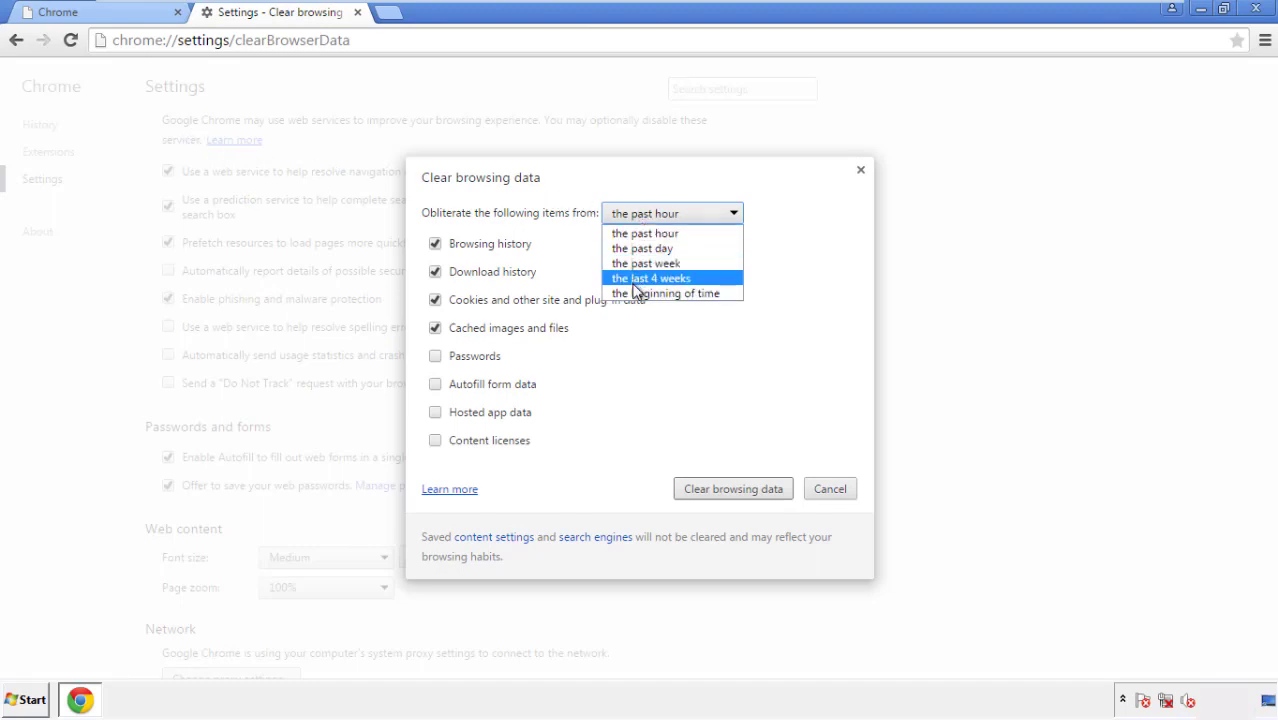
pyautogui.moveTo(650, 232)
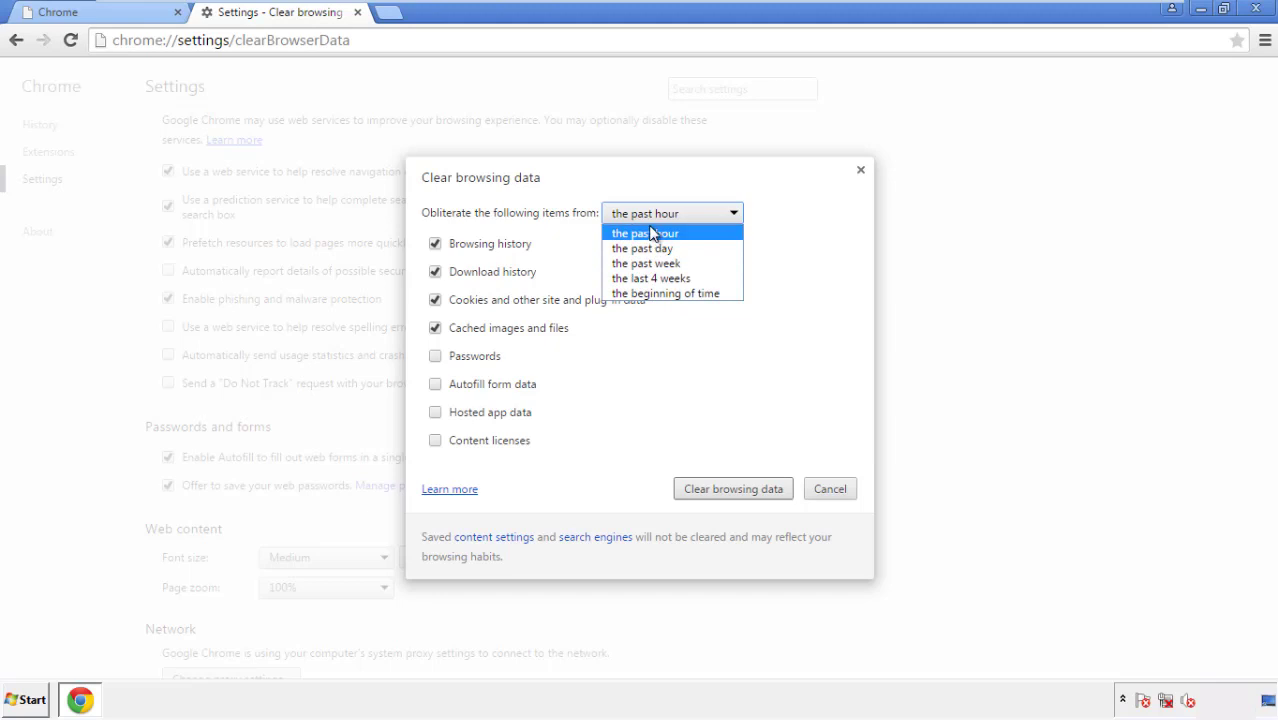
pyautogui.moveTo(640, 293)
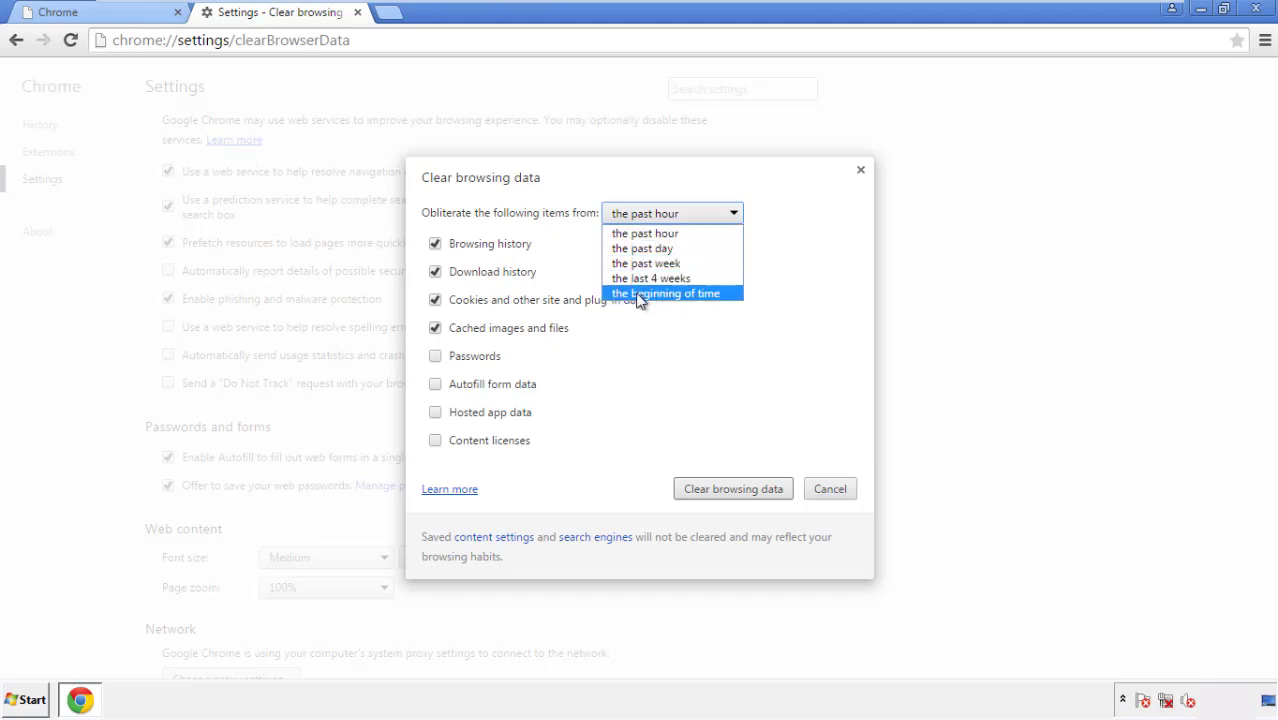
pyautogui.click(668, 293)
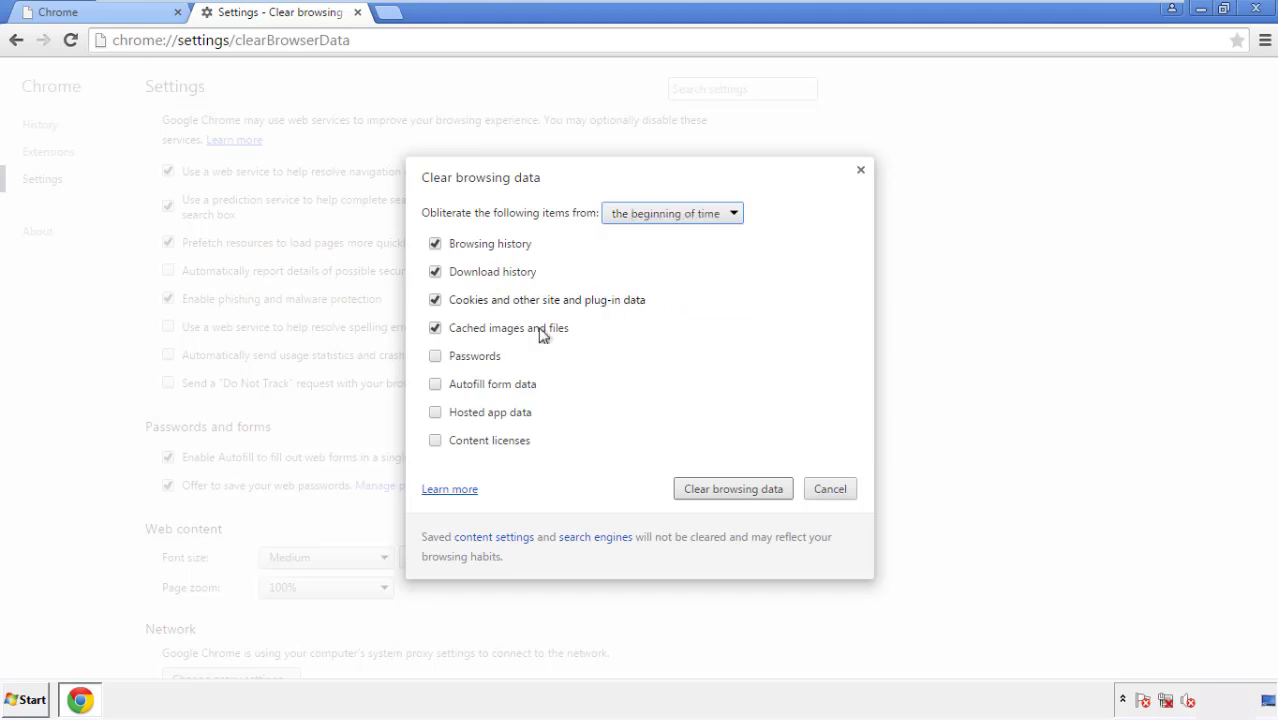
pyautogui.moveTo(450, 400)
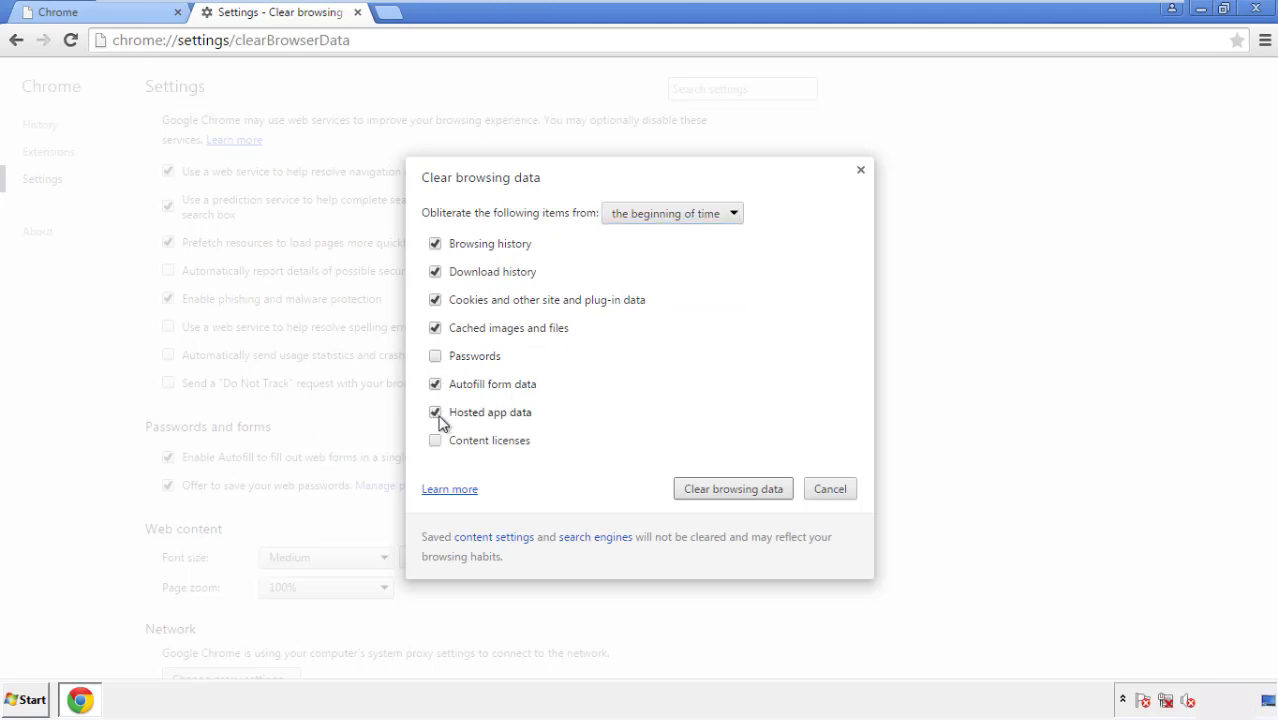
pyautogui.click(435, 440)
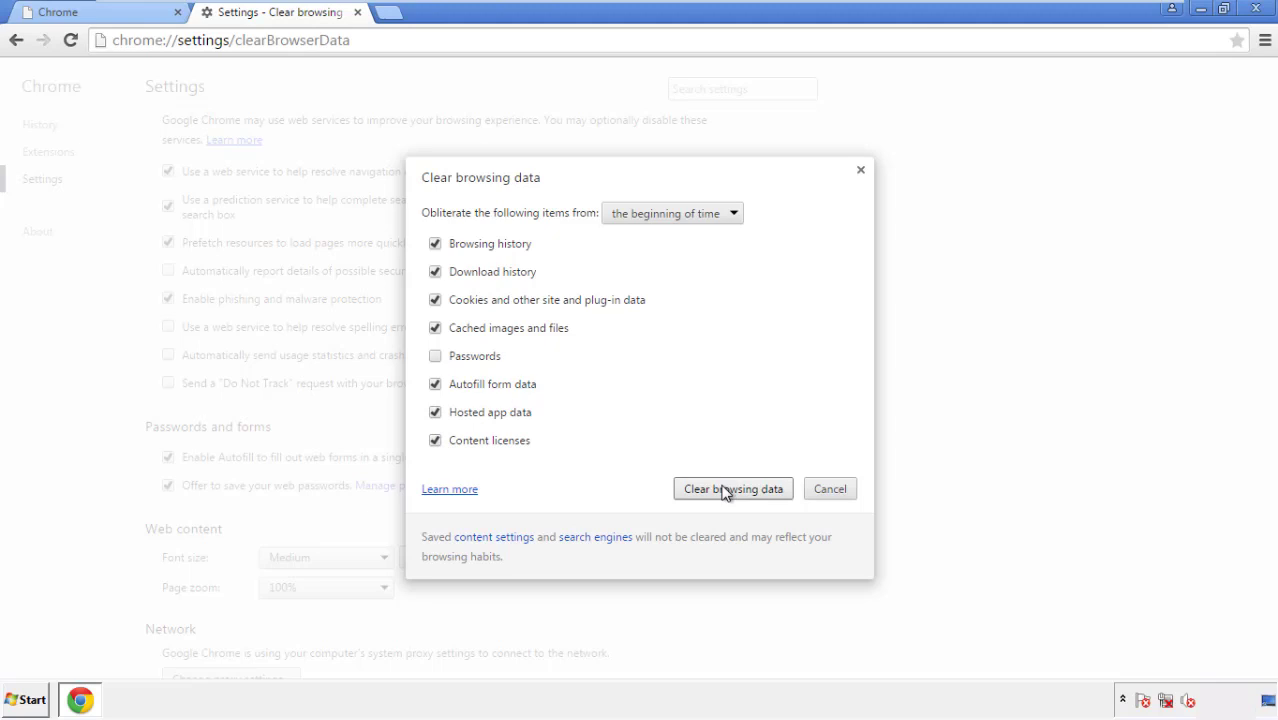
pyautogui.click(733, 489)
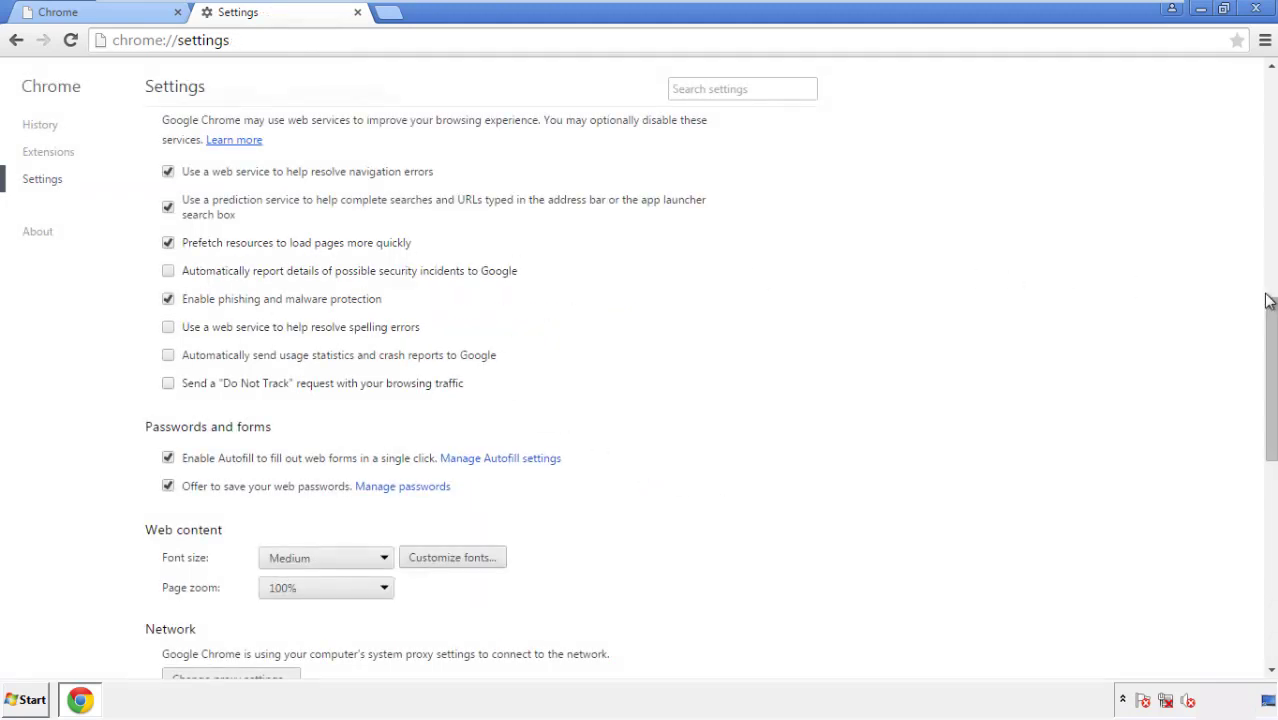
# - Reset Chrome settings to their original defaults and close the browser
pyautogui.scroll(-3)
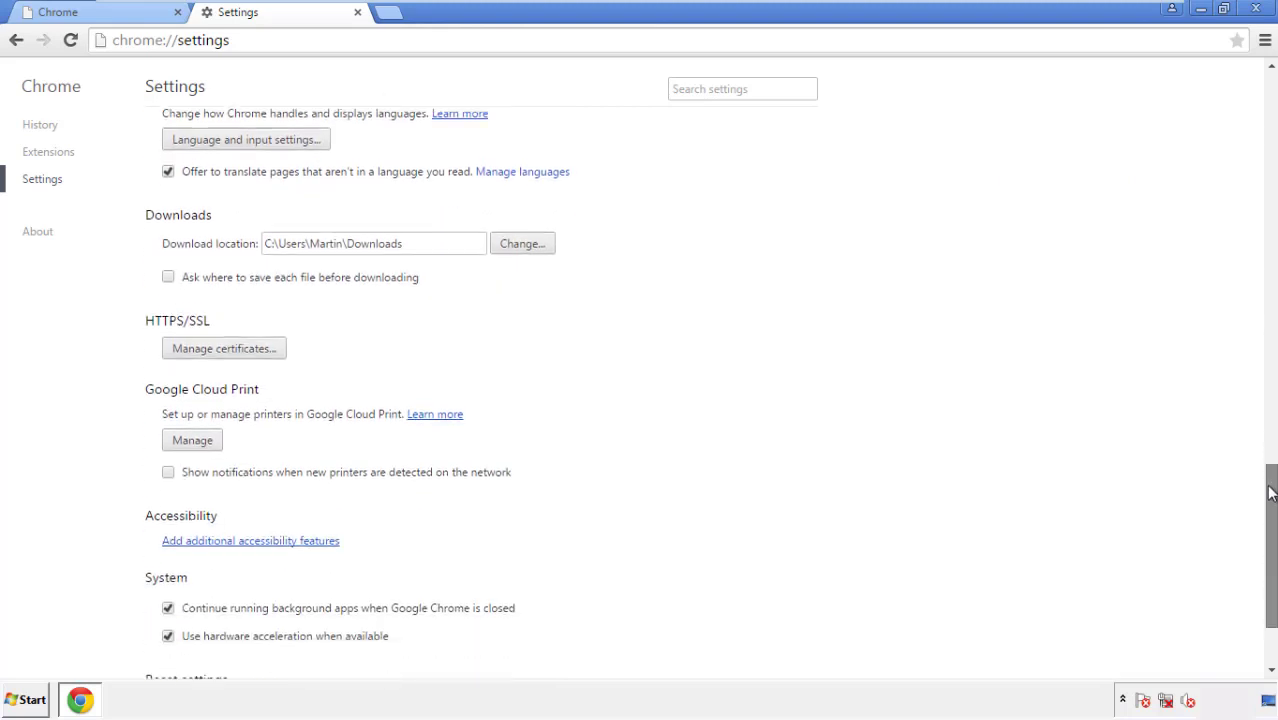
pyautogui.scroll(-3)
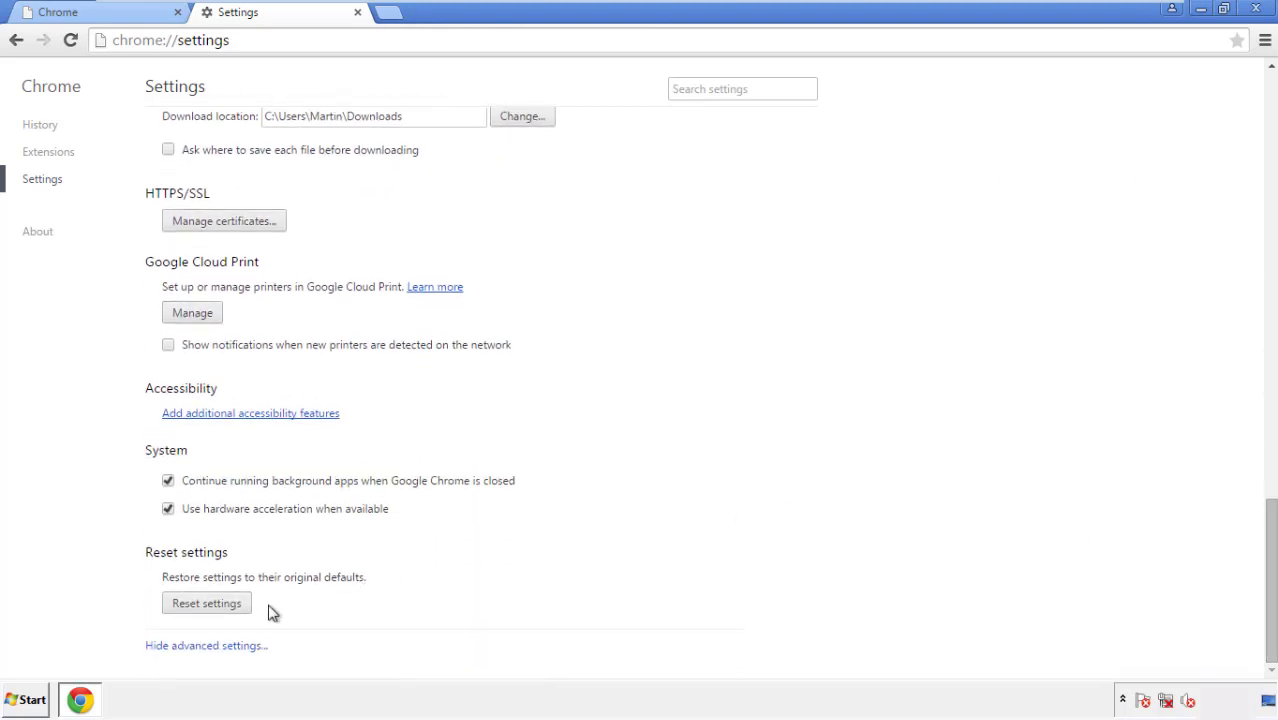
pyautogui.click(206, 603)
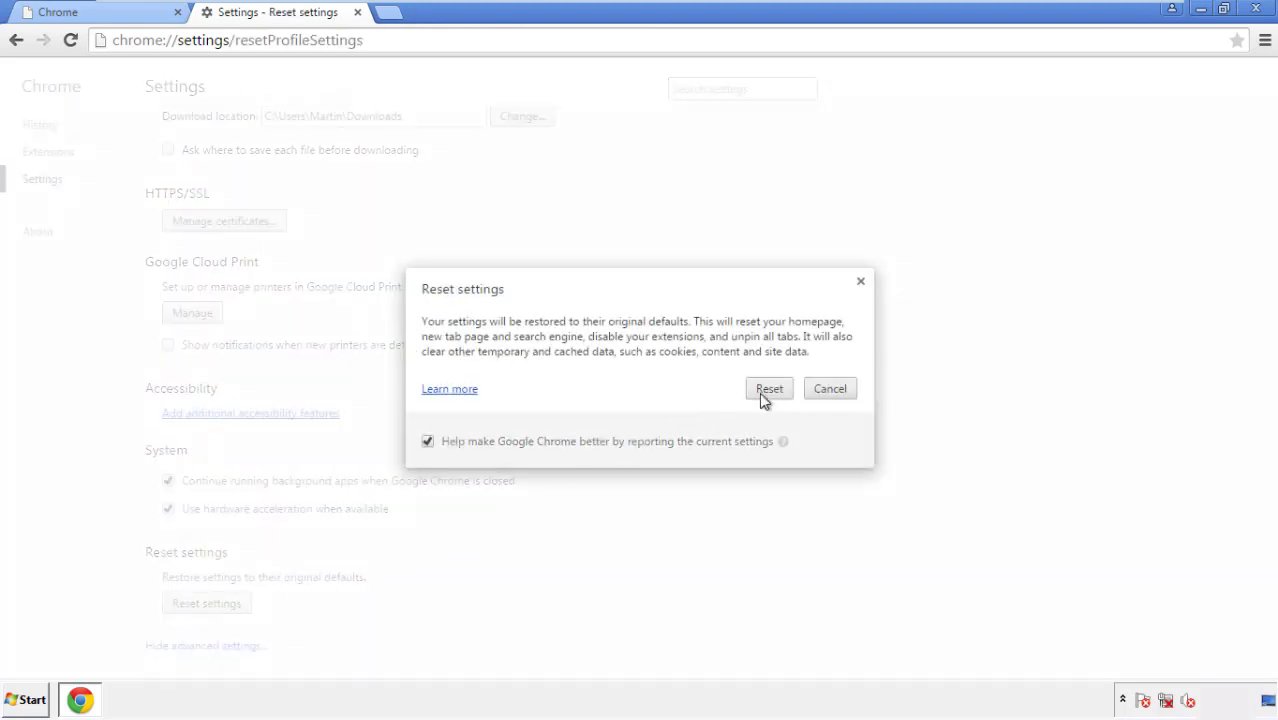
pyautogui.click(769, 388)
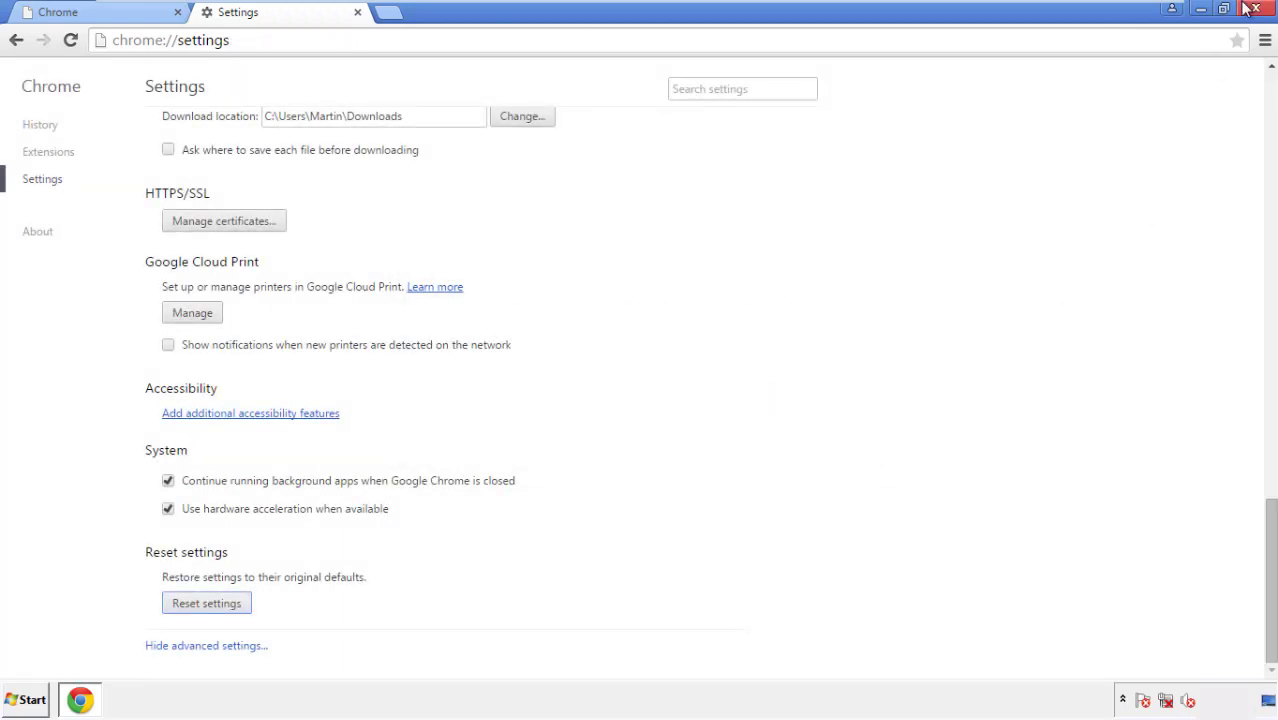
pyautogui.click(1256, 9)
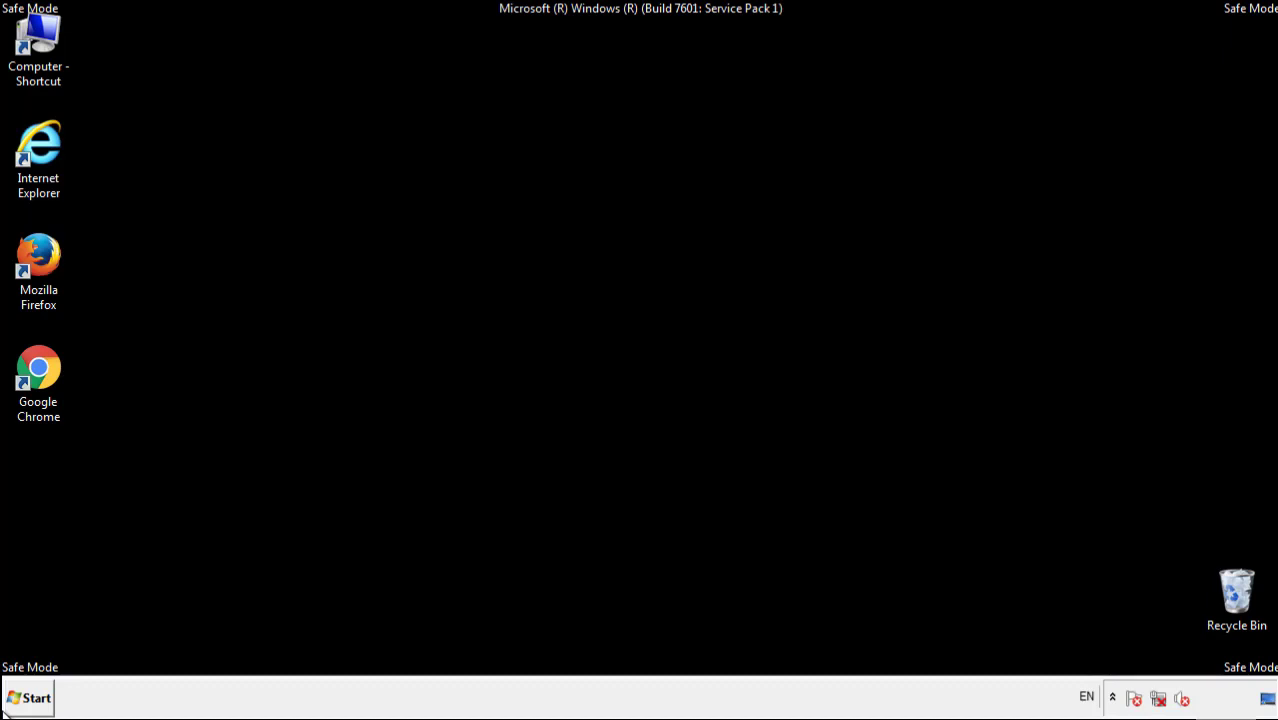
pyautogui.moveTo(66, 274)
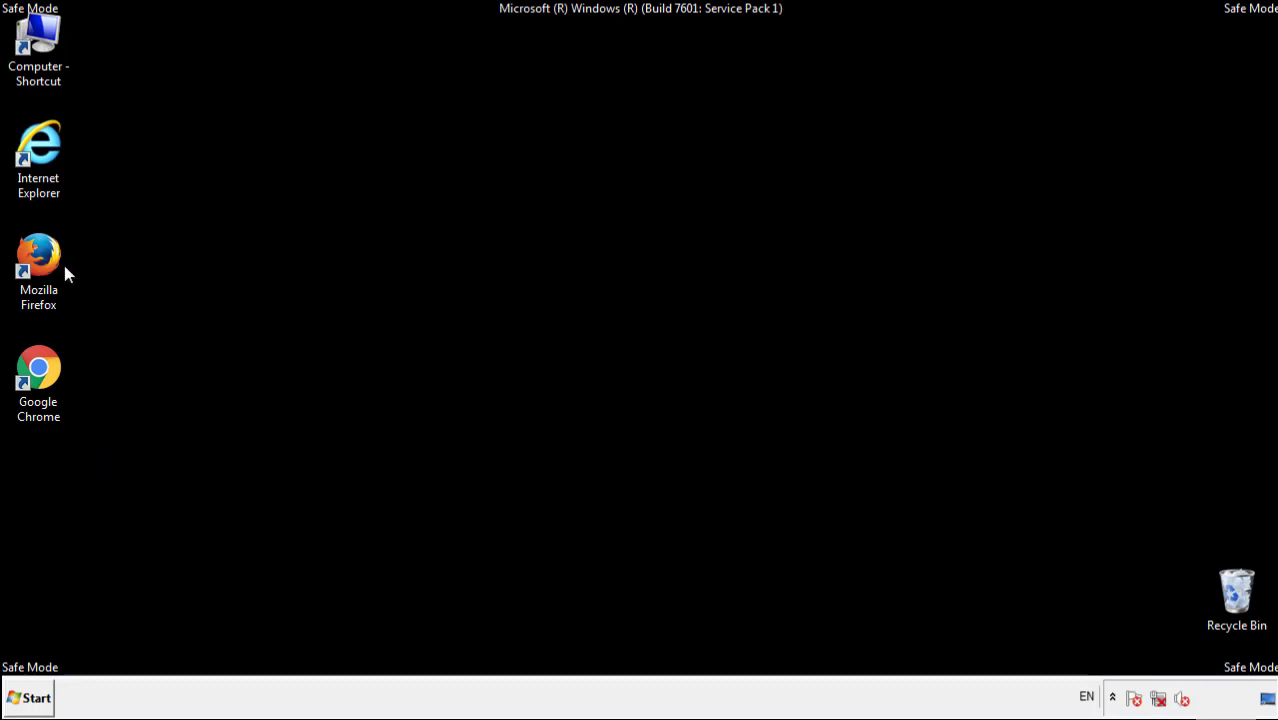
# - Remove the Search Mine extension in Firefox's Add-ons Manager and close Firefox
pyautogui.doubleClick(38, 252)
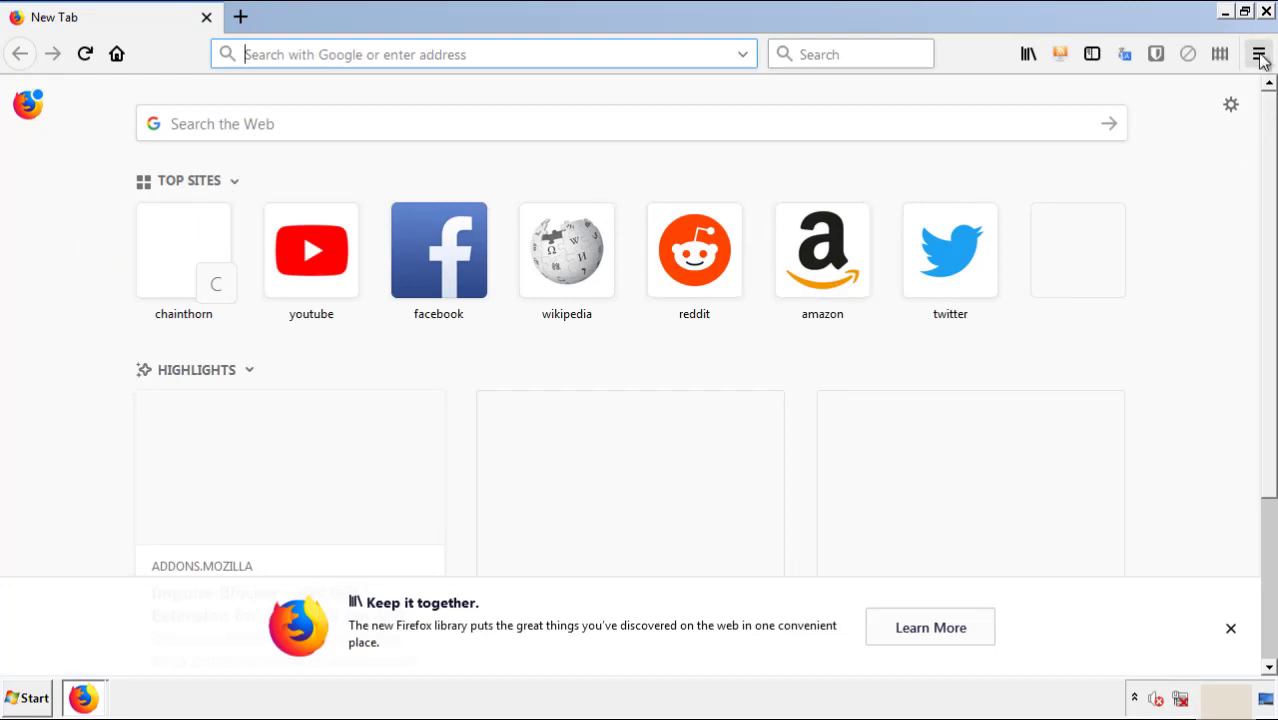
pyautogui.click(1259, 54)
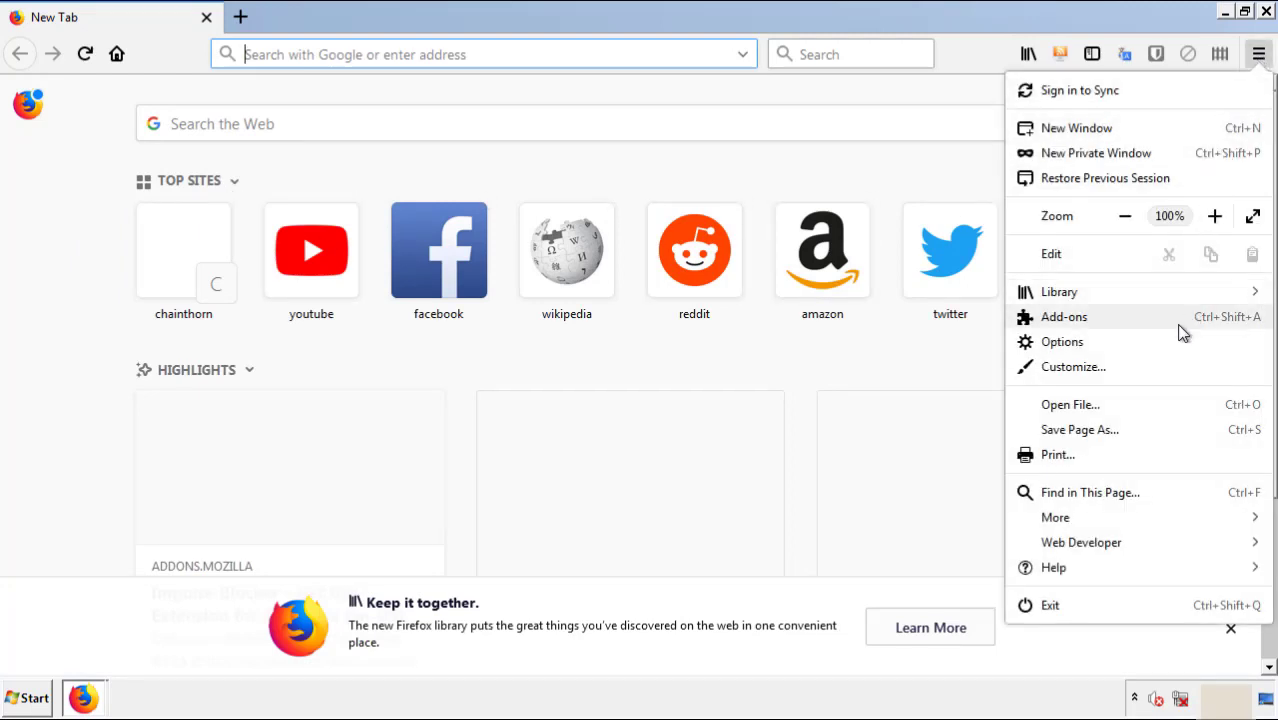
pyautogui.click(1063, 316)
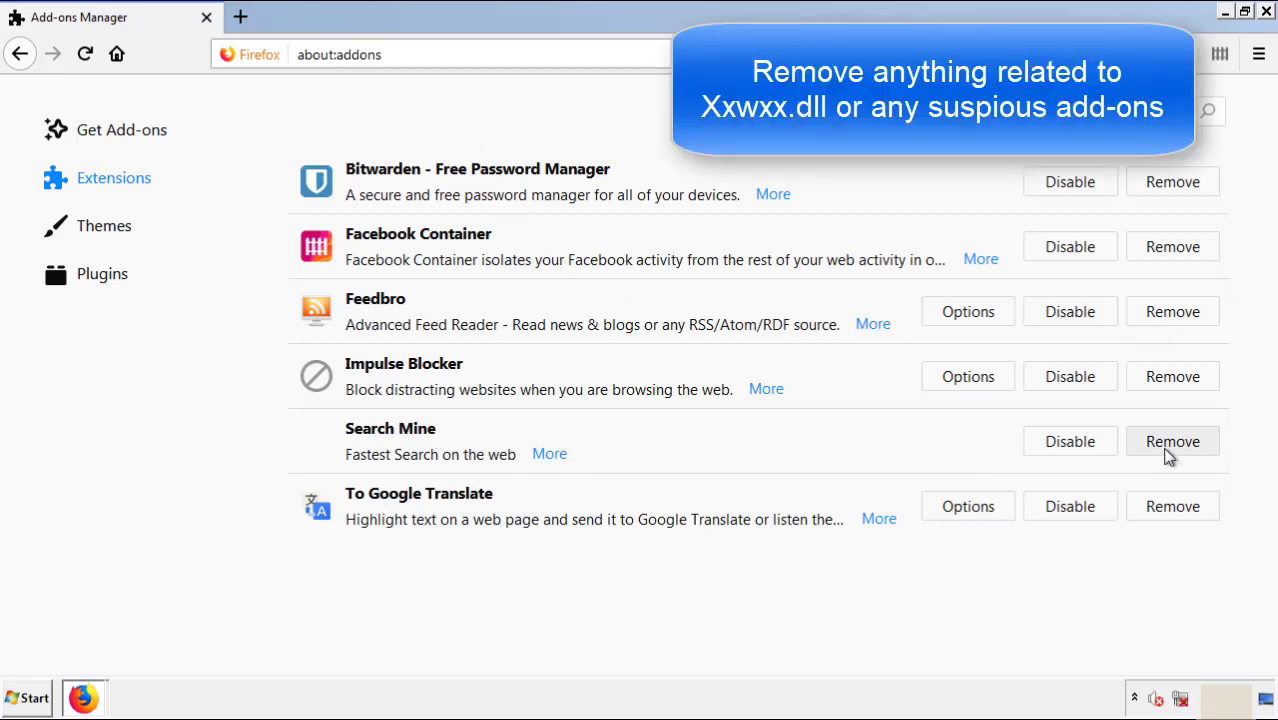
pyautogui.click(1172, 441)
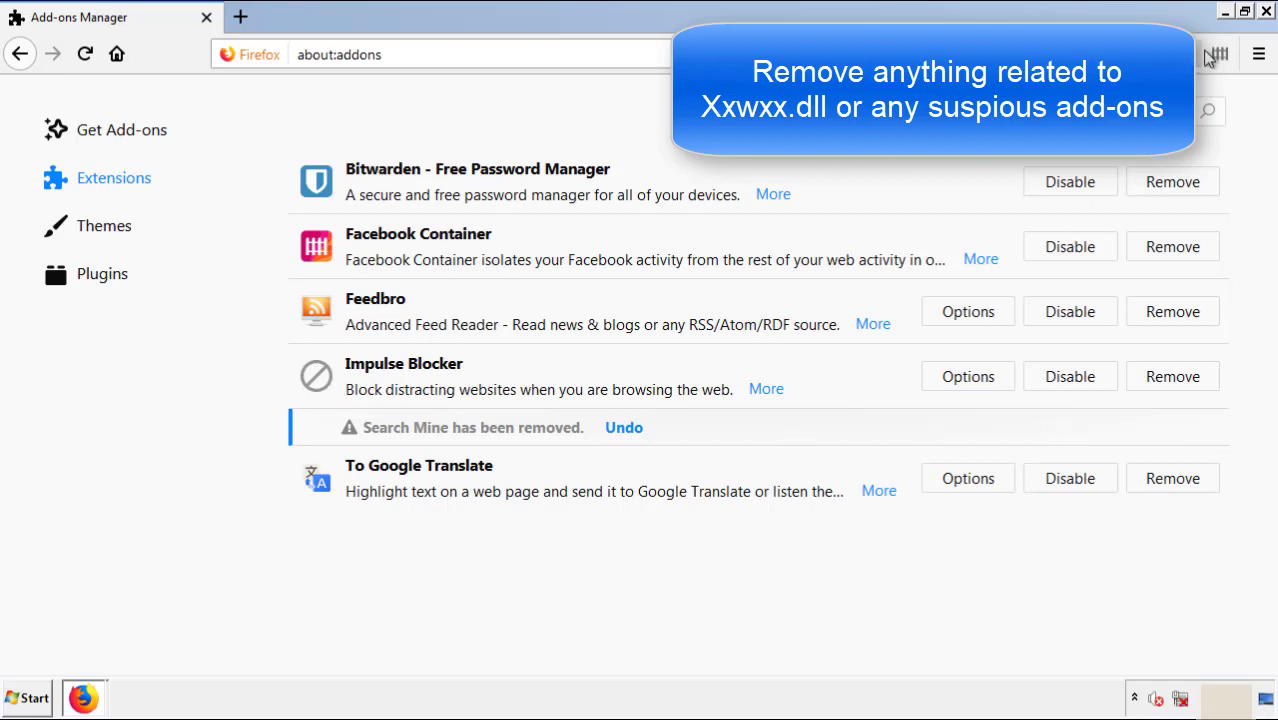
pyautogui.click(1224, 11)
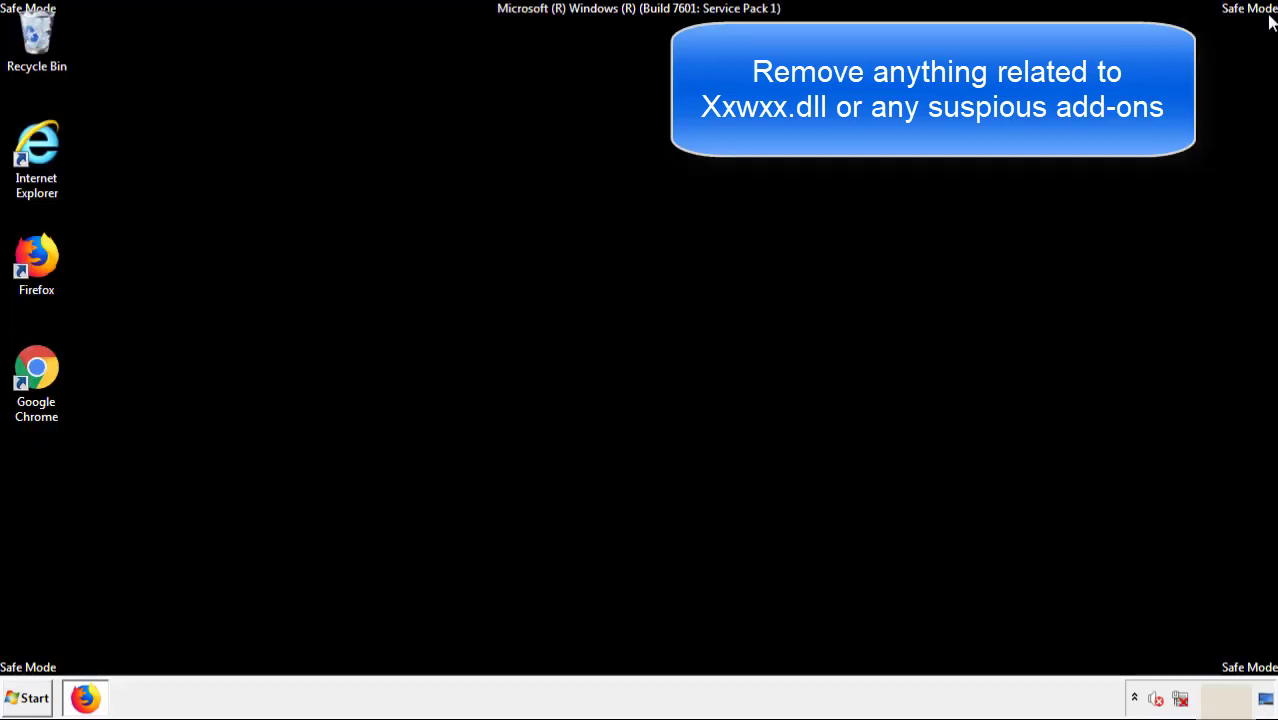
pyautogui.moveTo(36, 375)
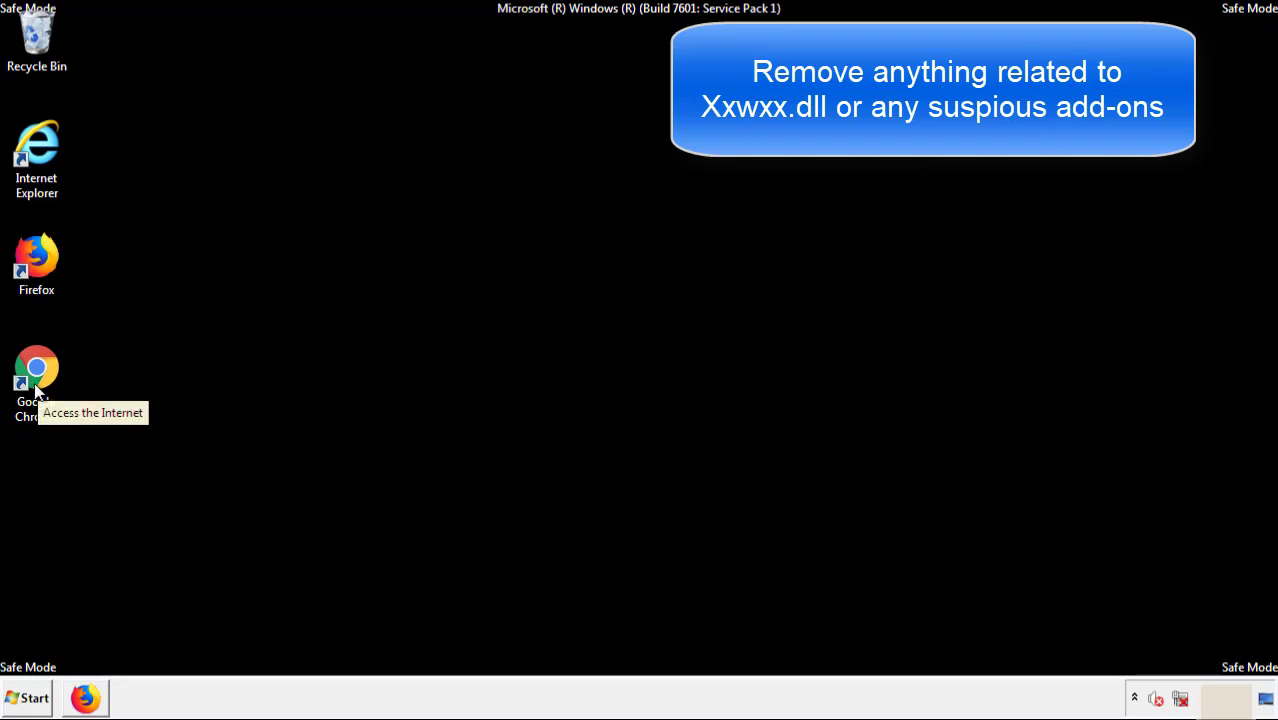
# - Remove the Search Mine extension from Chrome's Extensions page and confirm
pyautogui.doubleClick(36, 367)
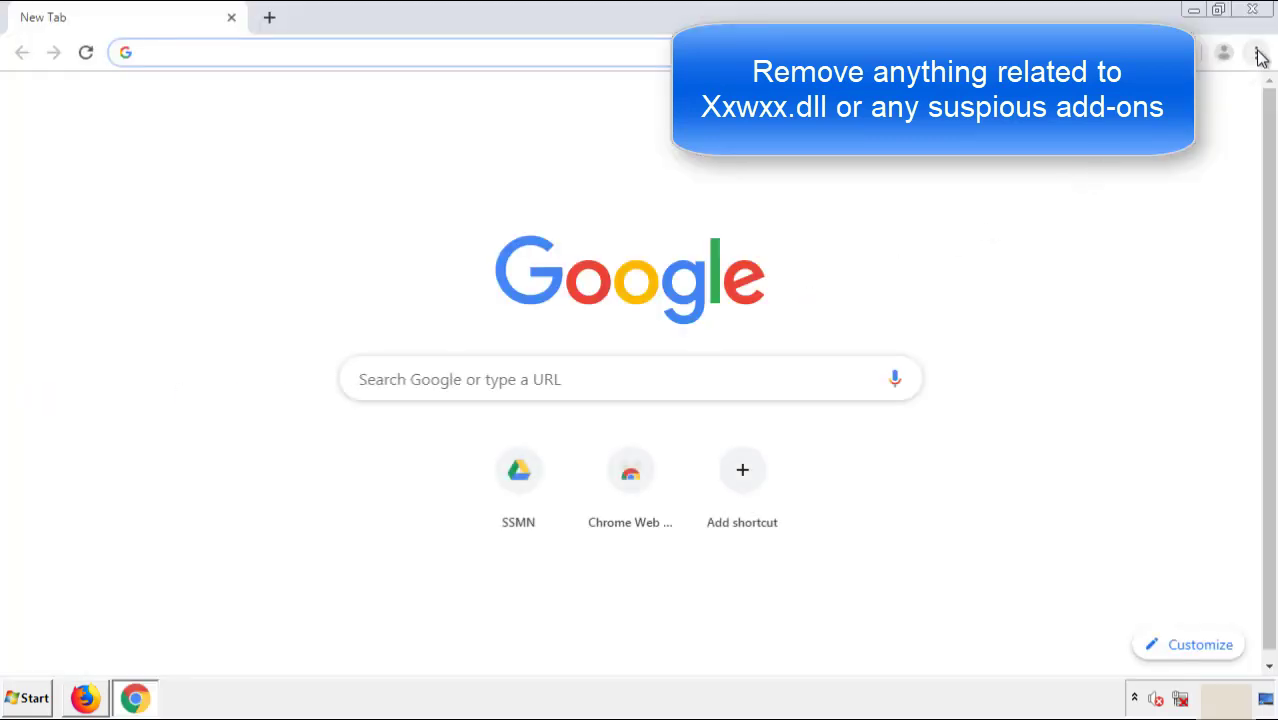
pyautogui.click(1256, 52)
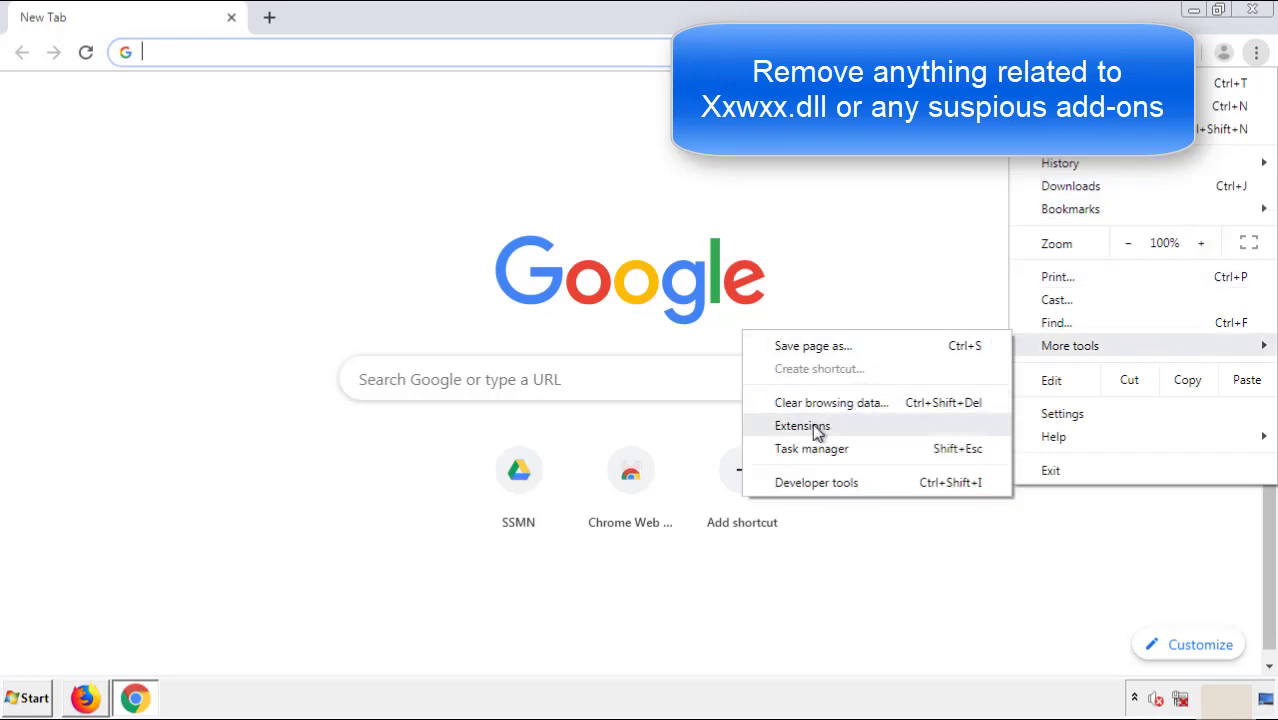
pyautogui.click(803, 425)
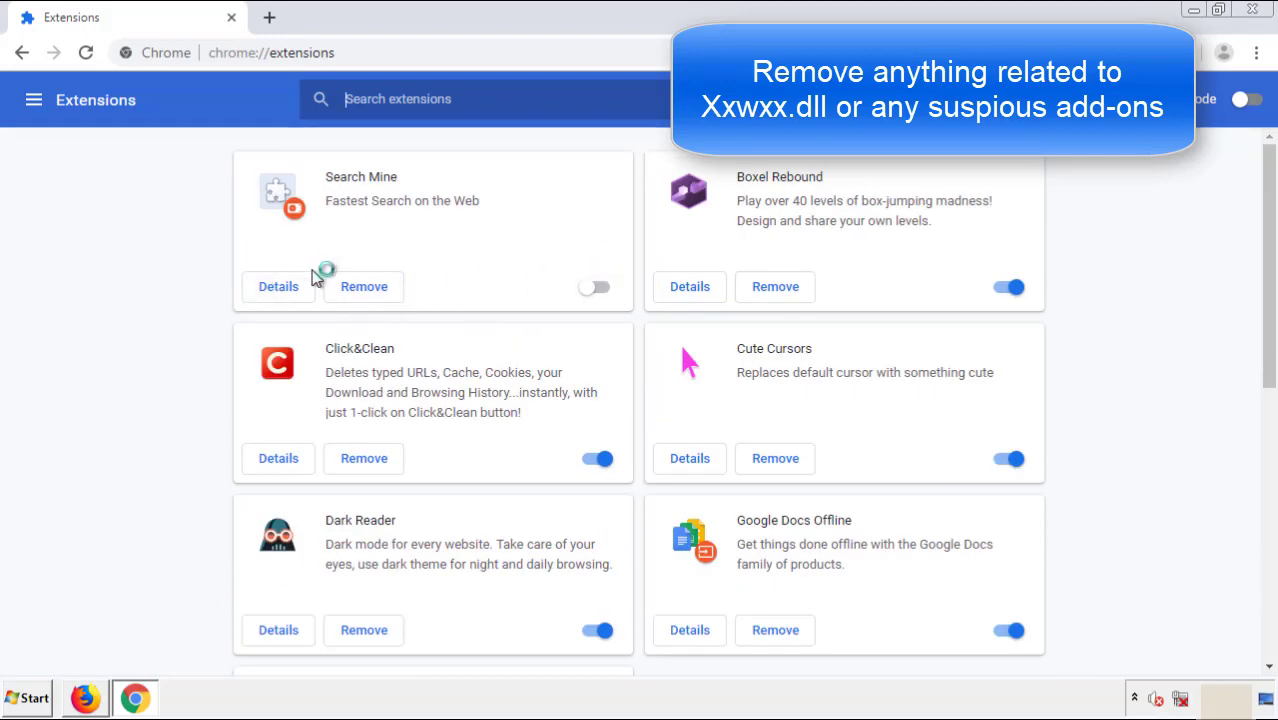
pyautogui.click(364, 286)
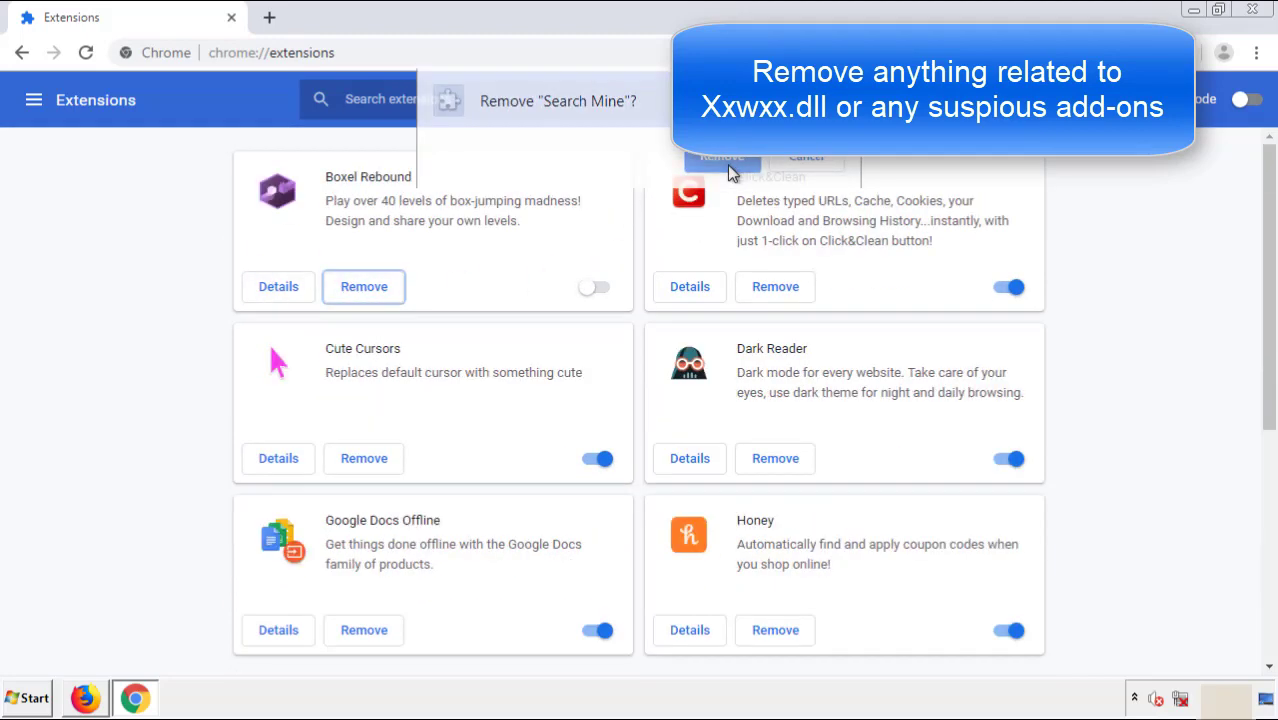
pyautogui.click(806, 157)
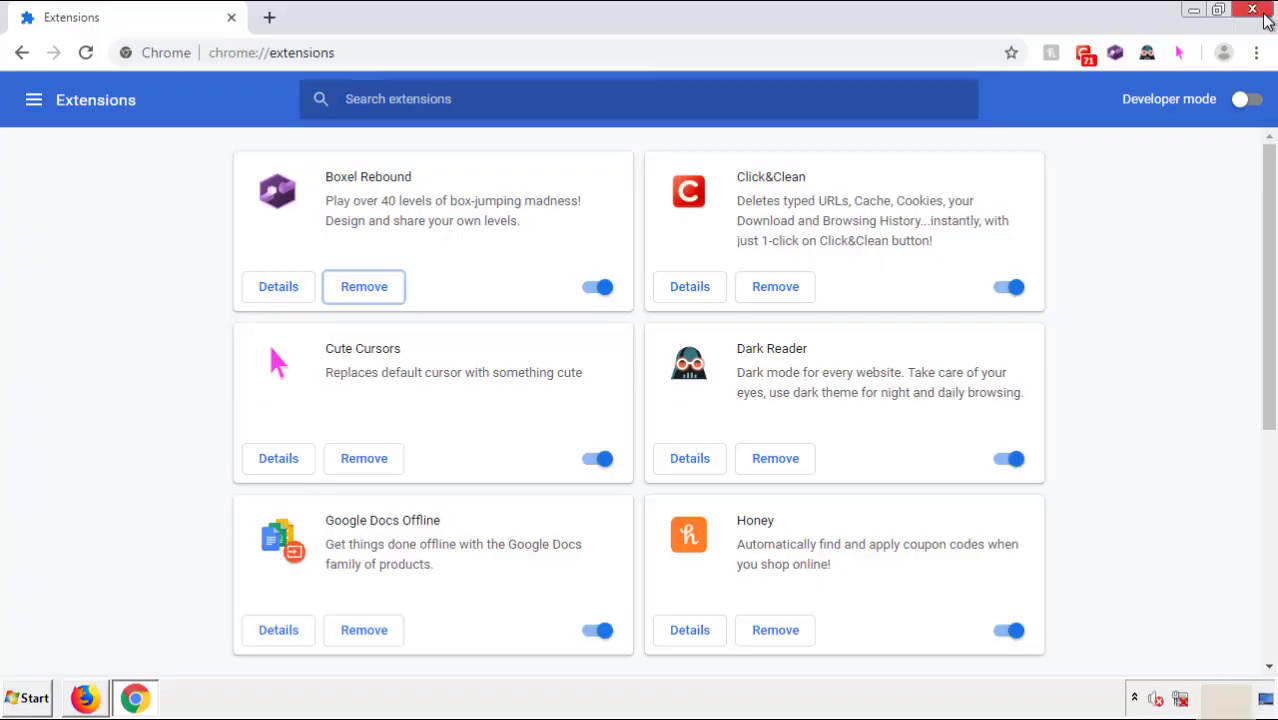
# - Close Chrome and bring up the Start menu's shutdown options
pyautogui.click(1253, 9)
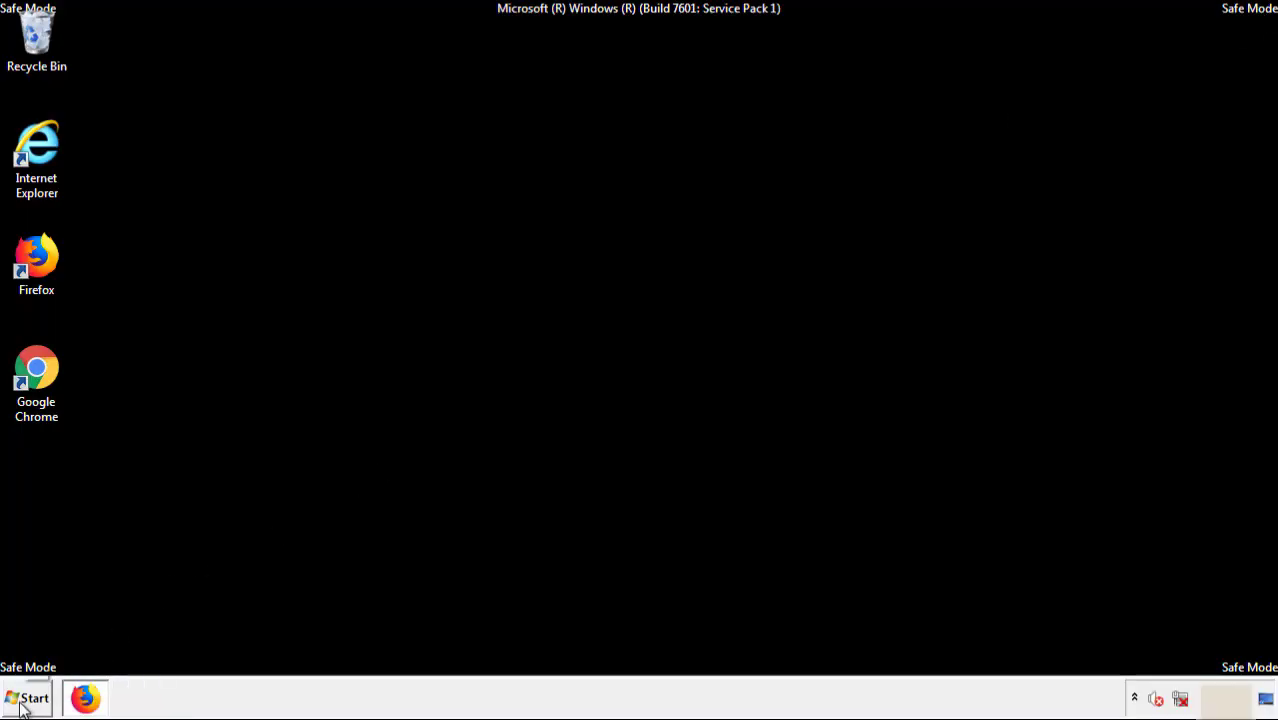
pyautogui.click(27, 698)
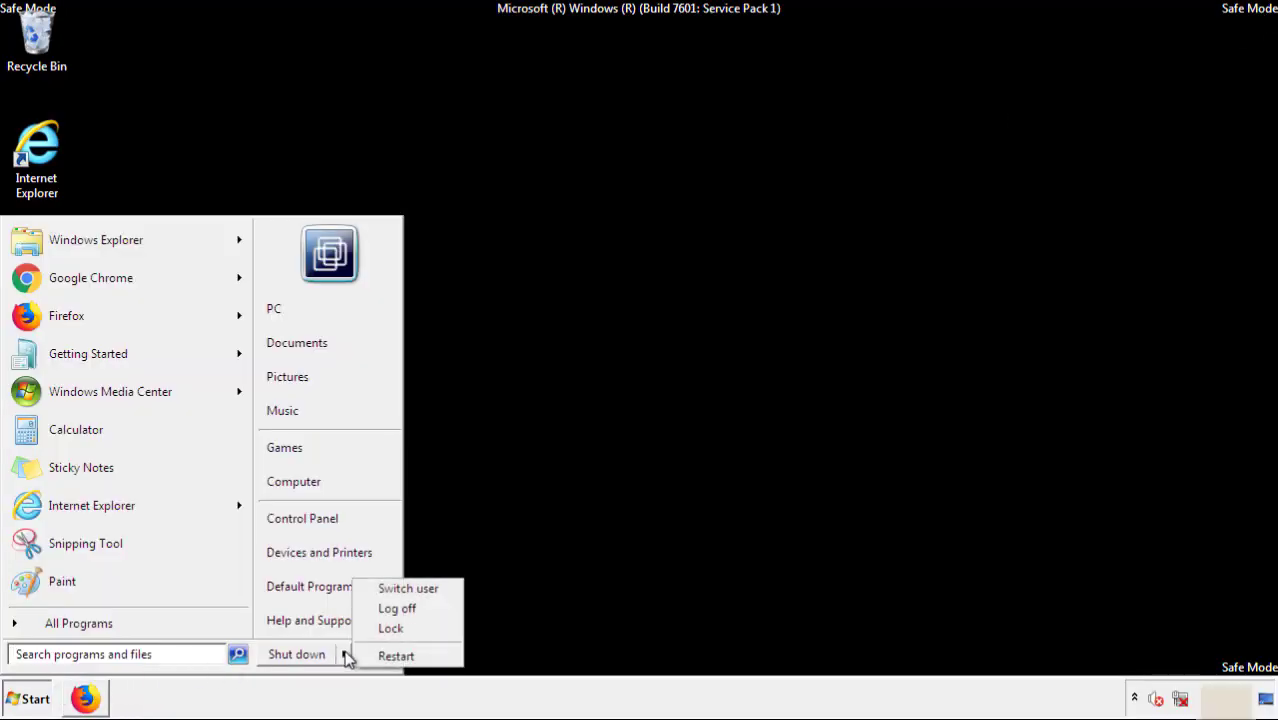